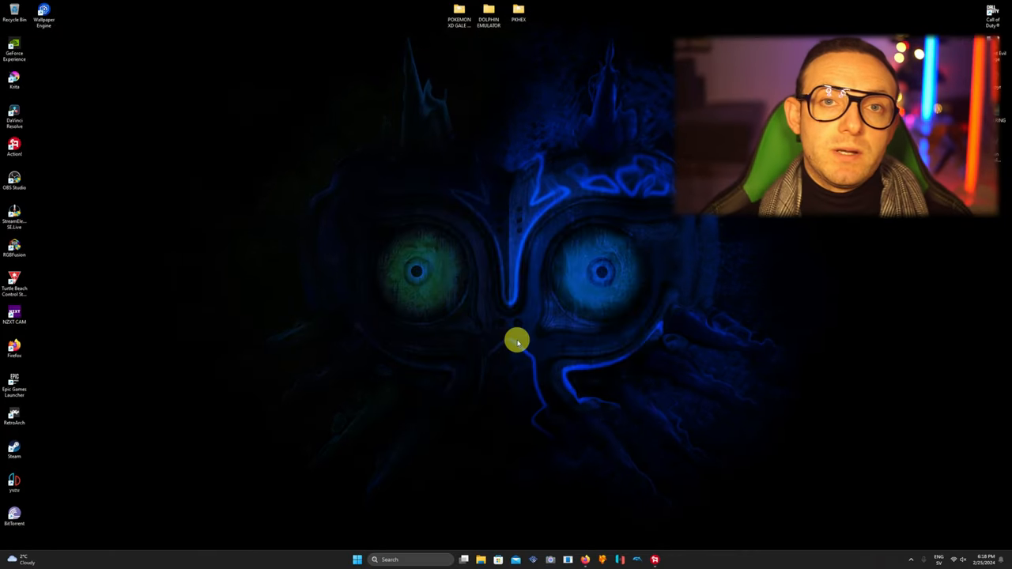
mouse_move(423, 208)
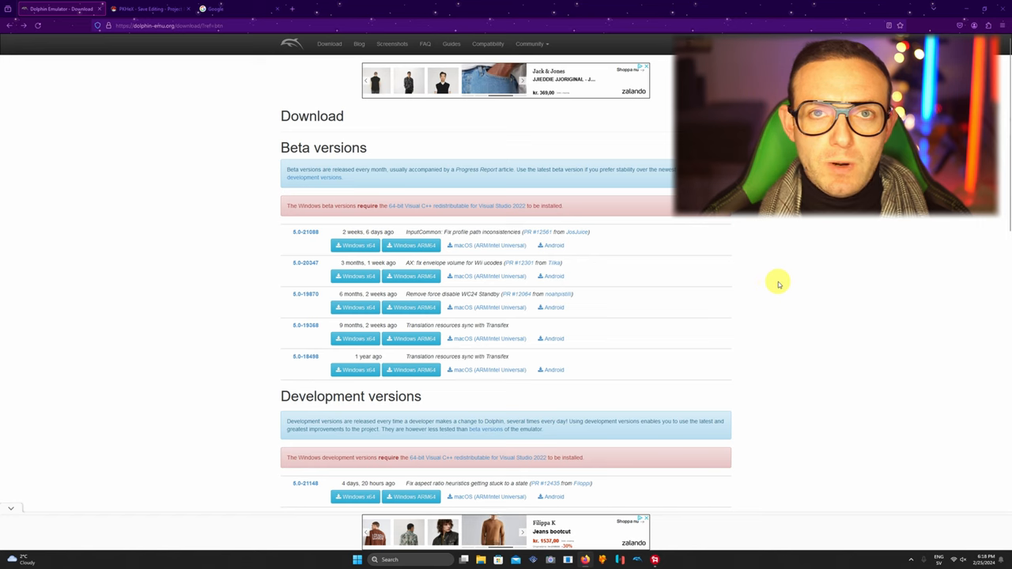
mouse_move(120, 78)
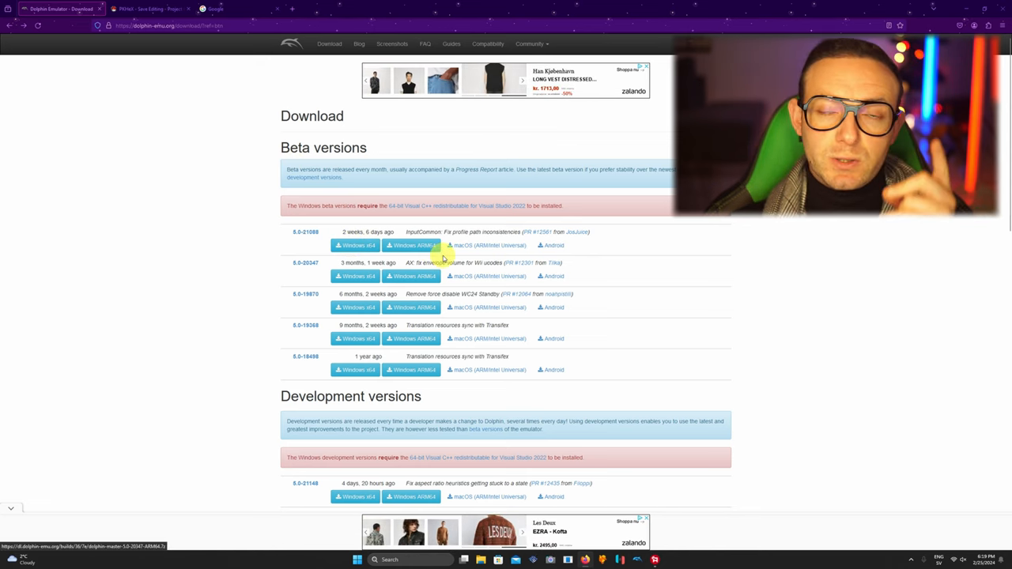
Download the Windows x64 build of the newest Dolphin beta from the Download page
scroll(down, 3)
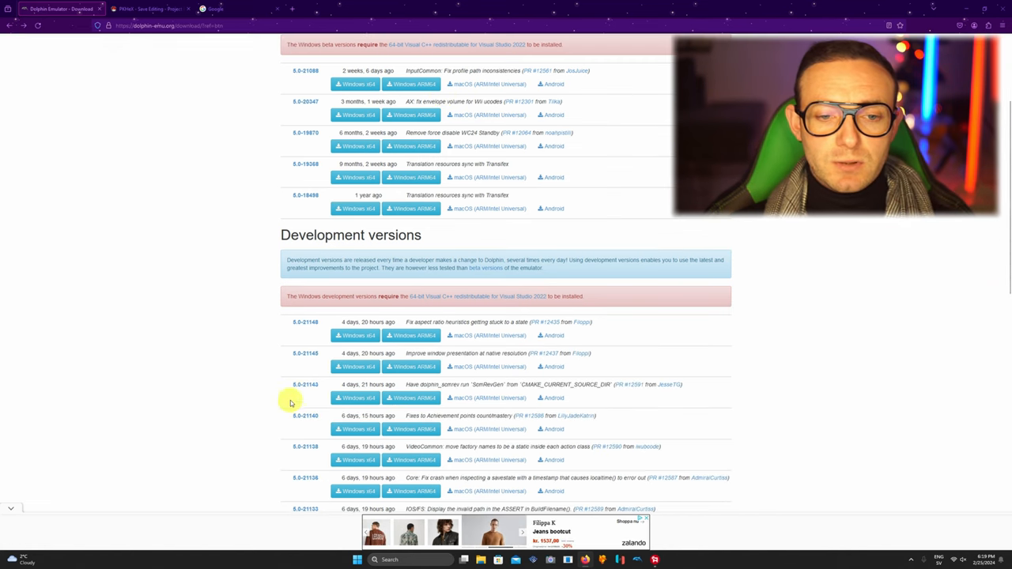
mouse_move(212, 377)
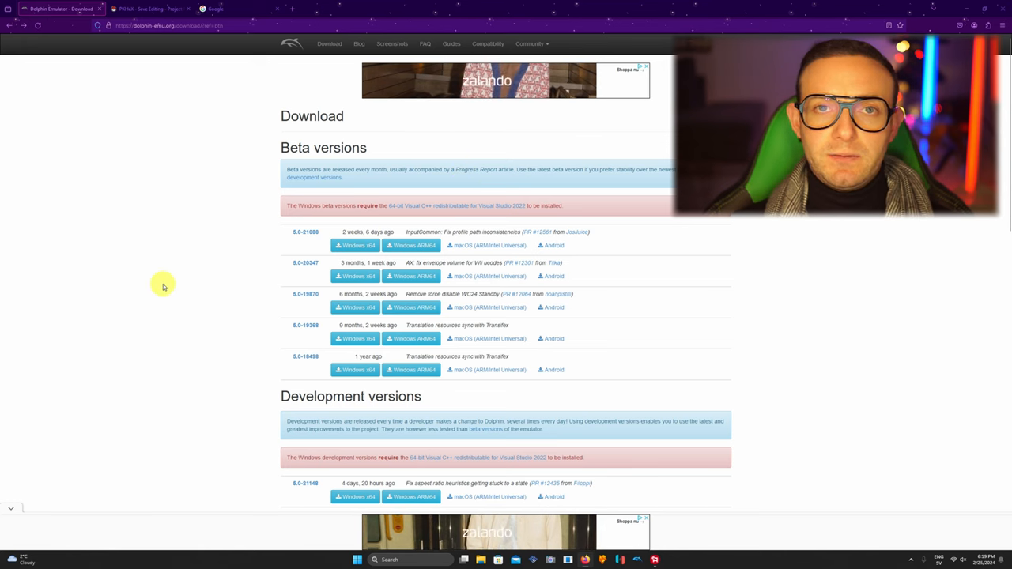
mouse_move(352, 245)
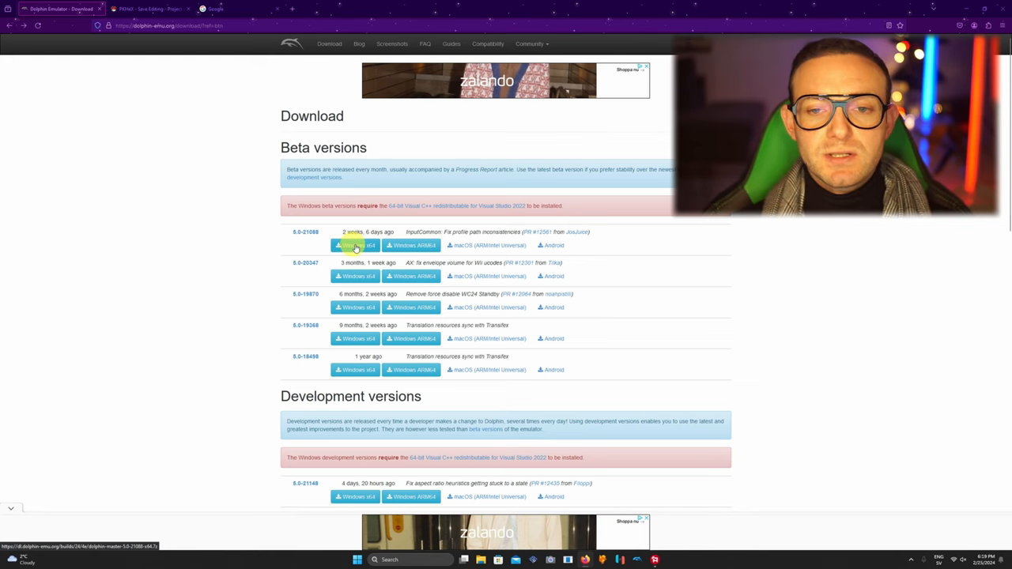
click(145, 10)
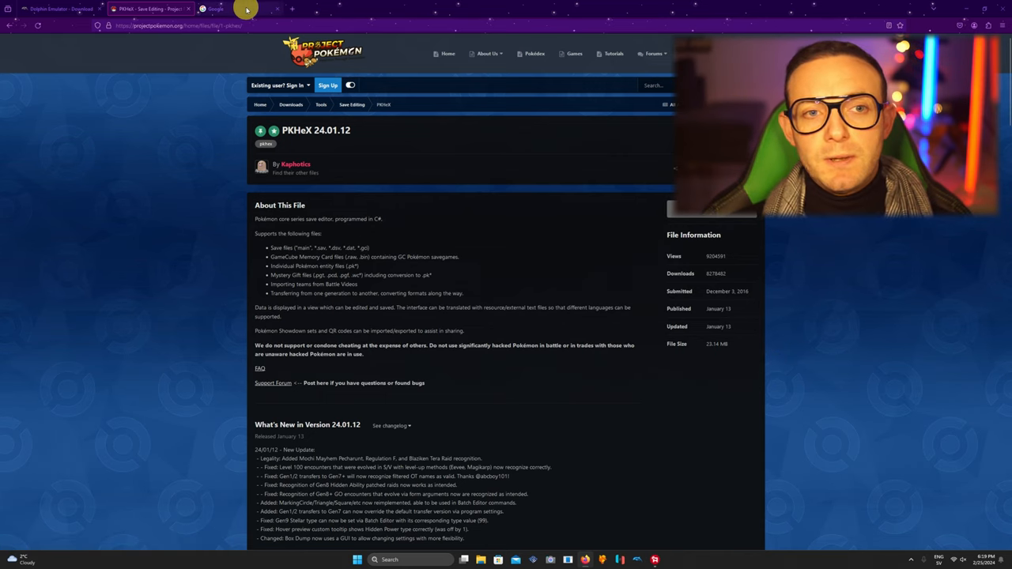
Switch to the PKHeX 24.01.12 page on Project Pokémon
click(229, 10)
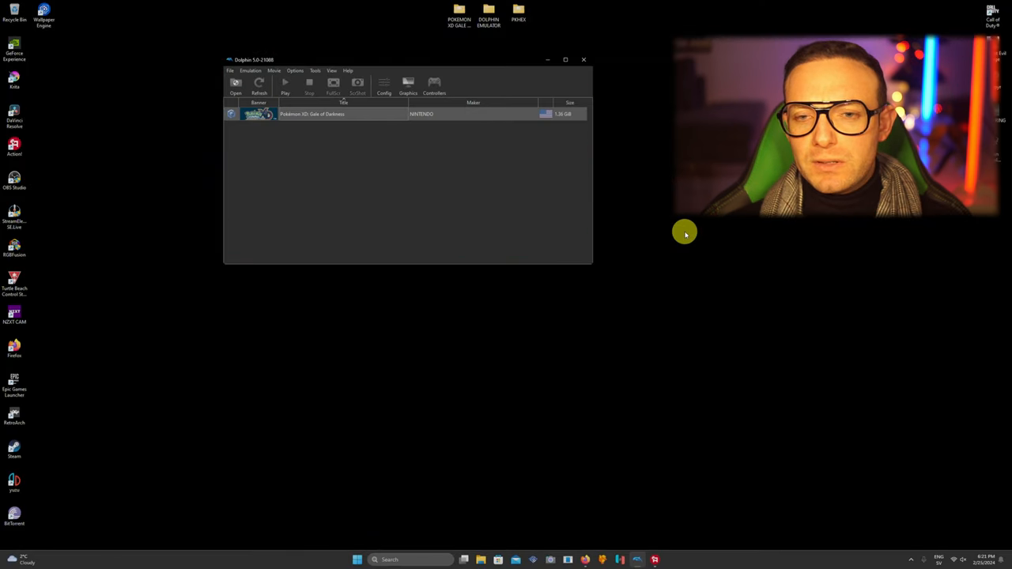
click(582, 59)
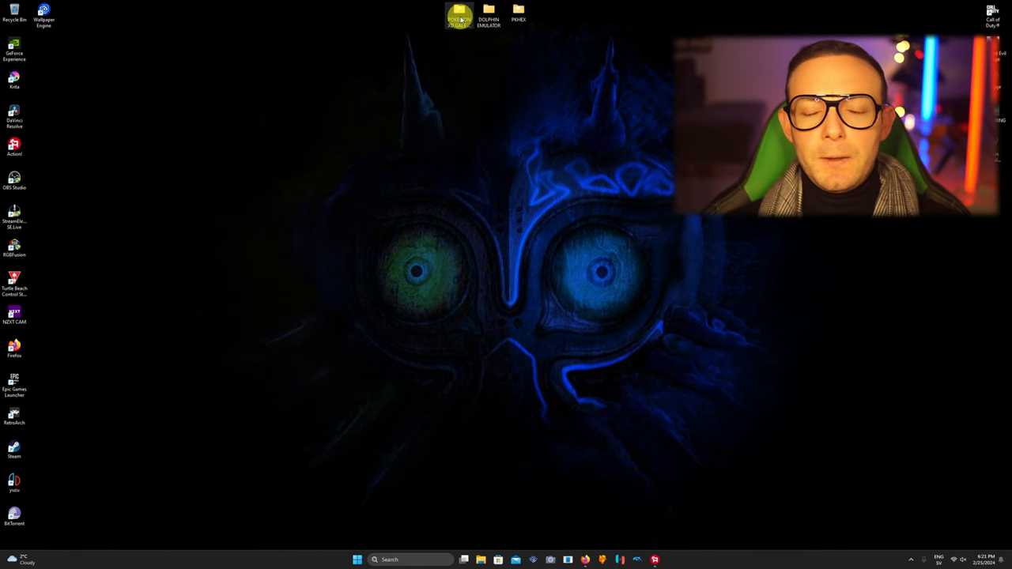
mouse_move(476, 183)
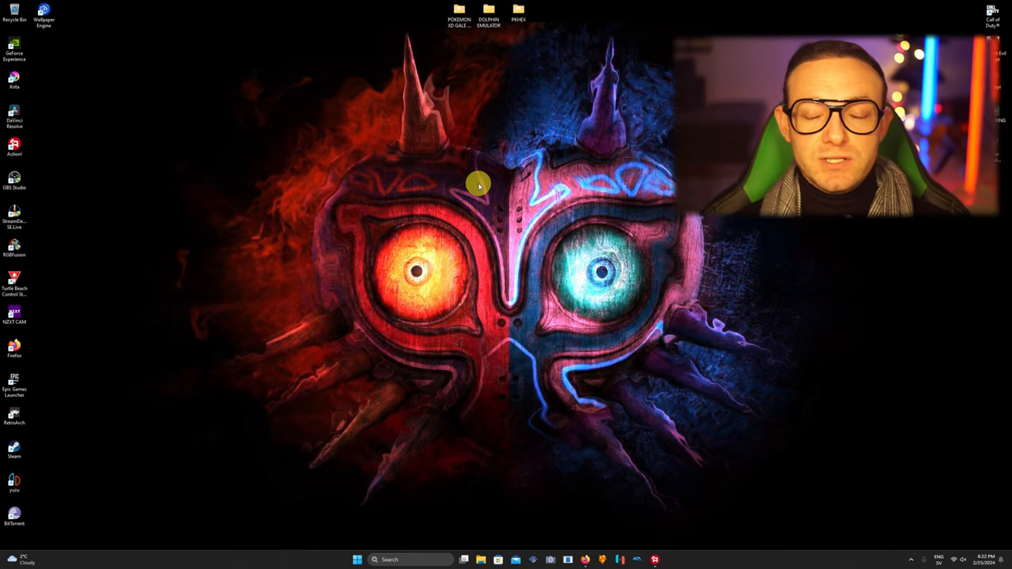
click(455, 14)
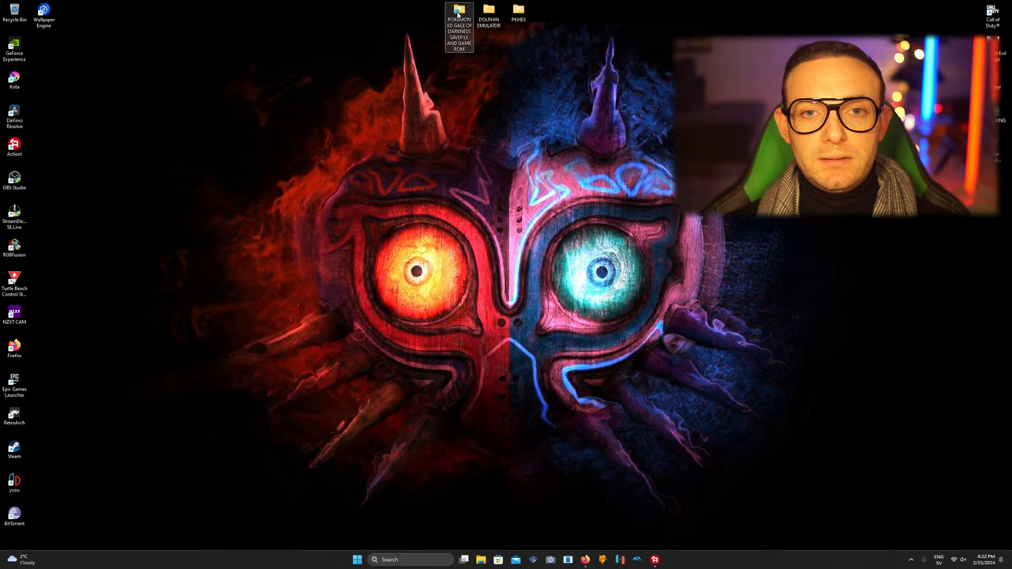
double_click(459, 16)
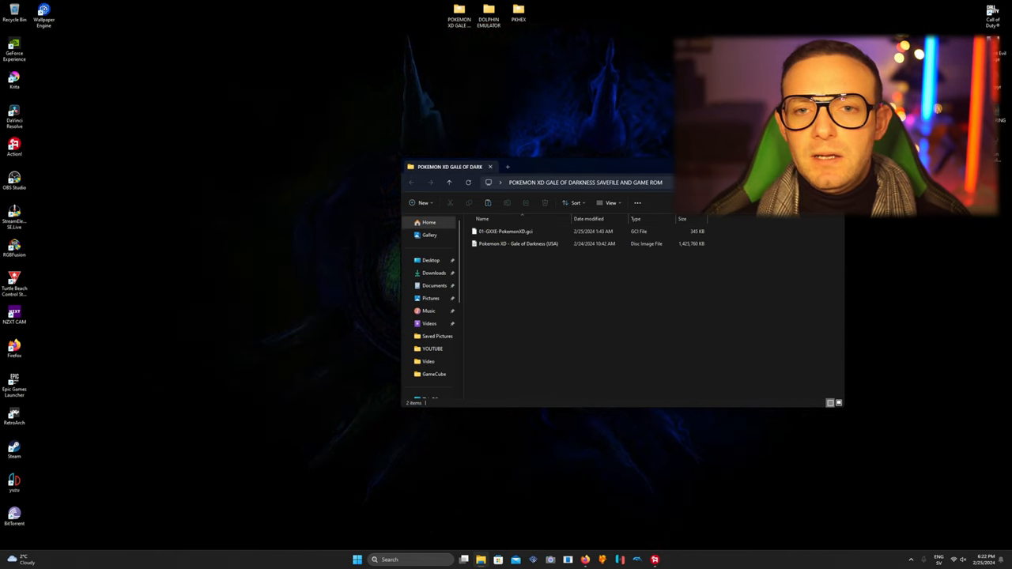
click(490, 168)
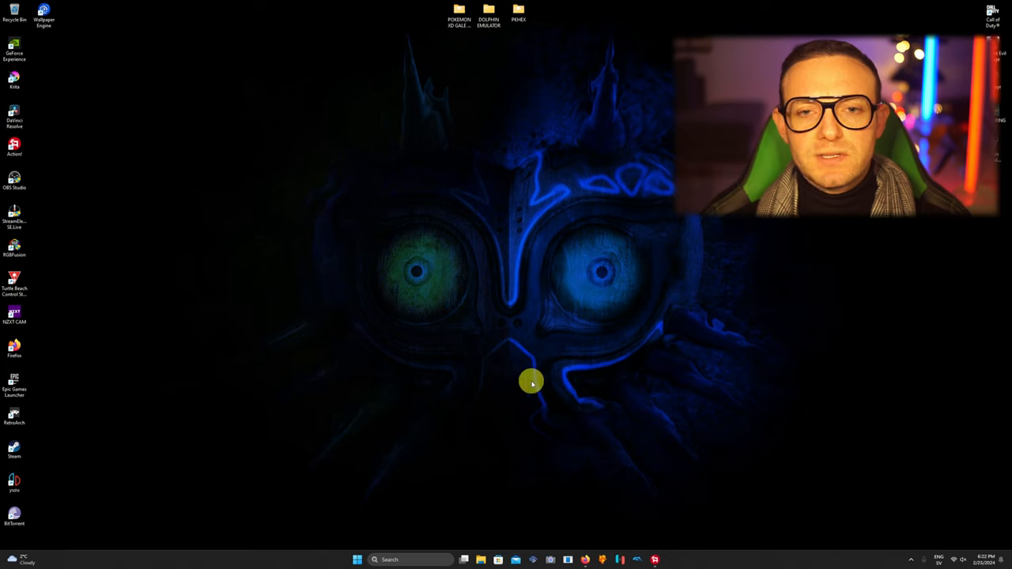
double_click(489, 16)
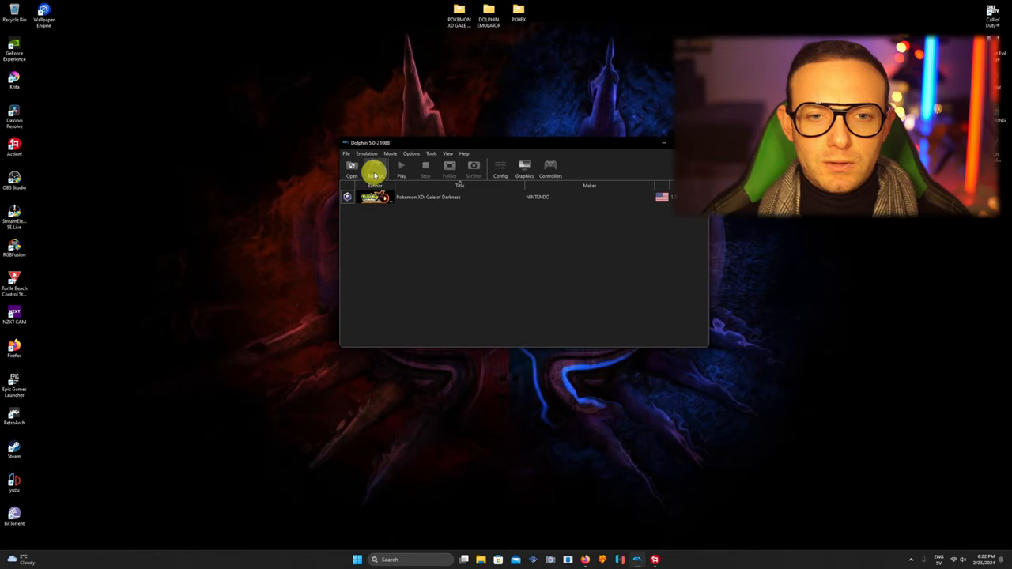
From Pokémon XD in Dolphin's game list, reach its memory-card save in the GC USA Card A folder
click(437, 196)
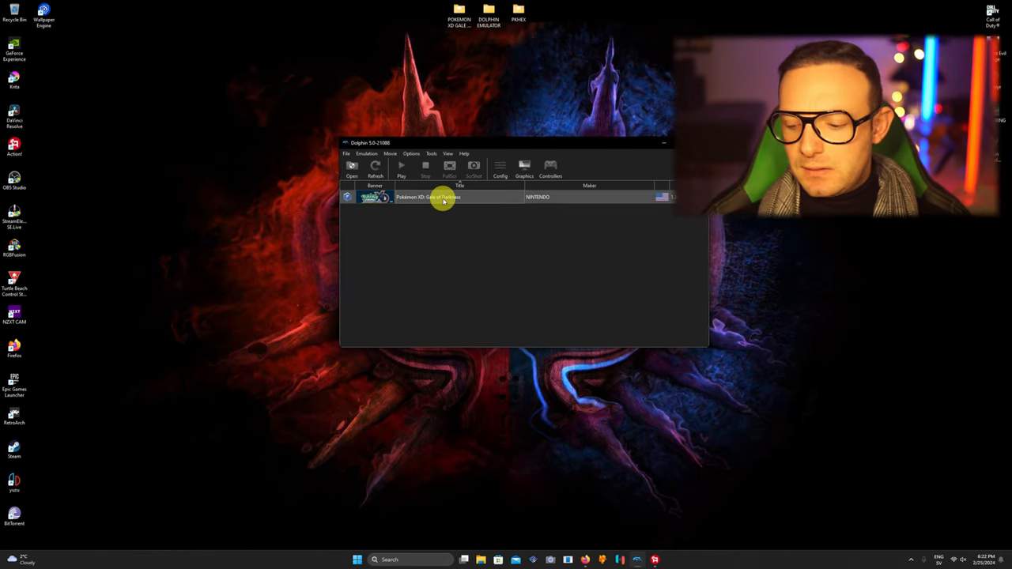
right_click(443, 197)
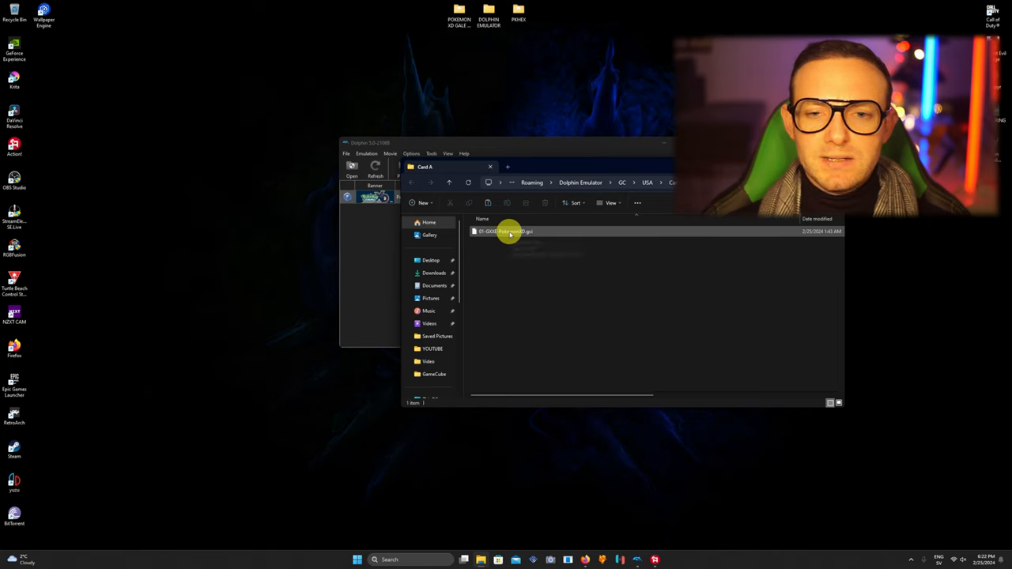
click(512, 231)
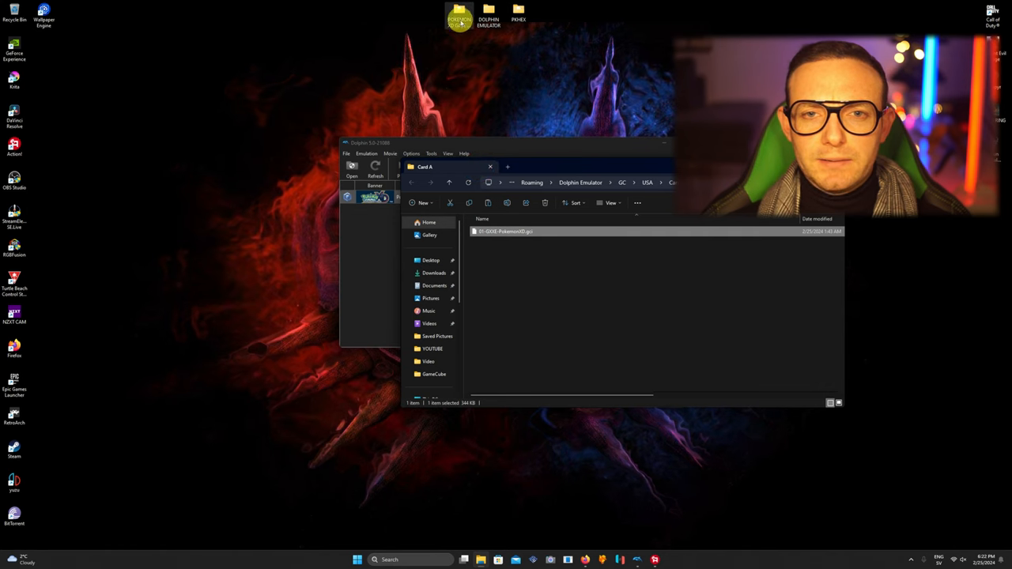
Select the Pokémon XD .gci save file in the folder
right_click(585, 339)
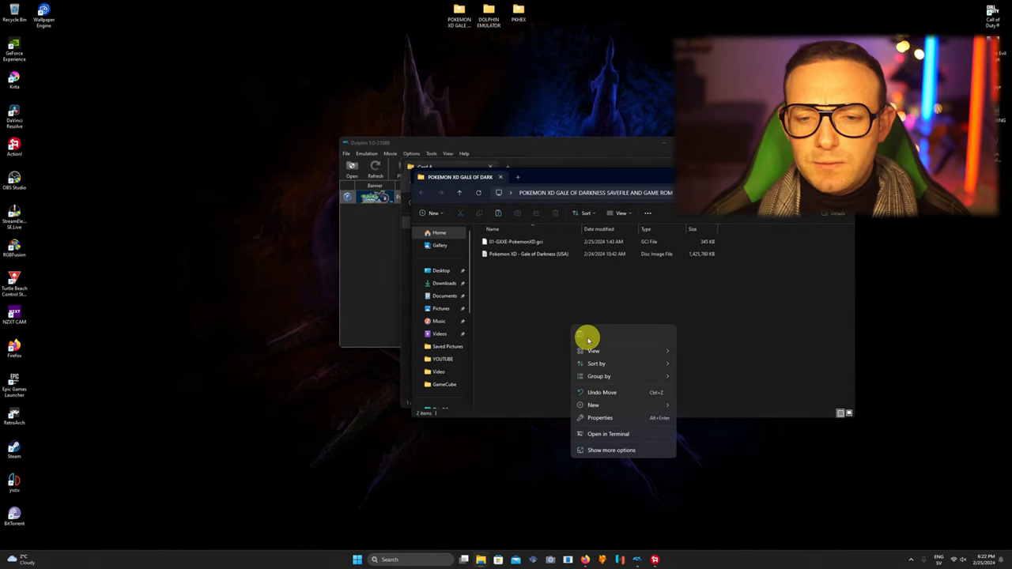
click(514, 240)
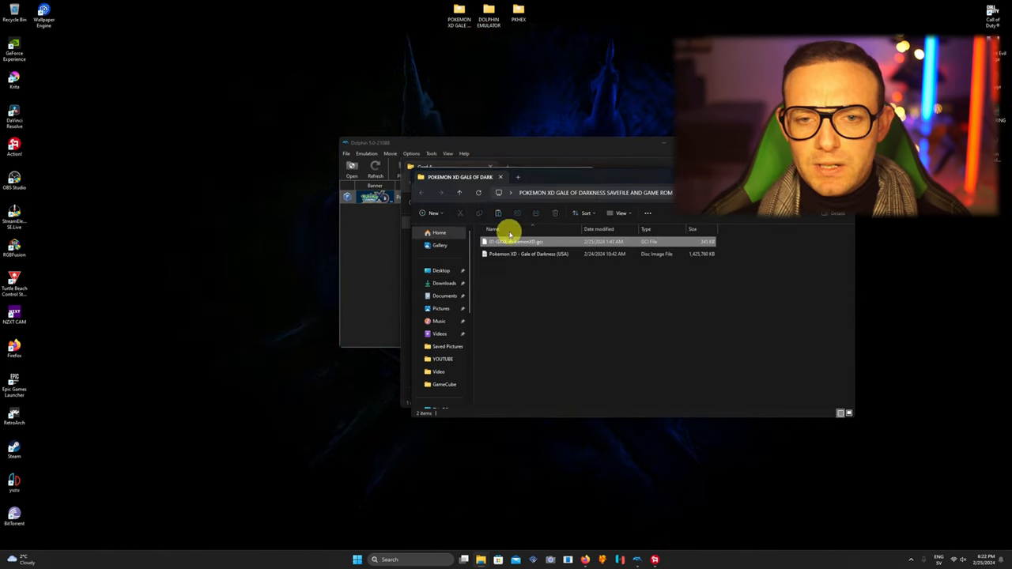
click(513, 240)
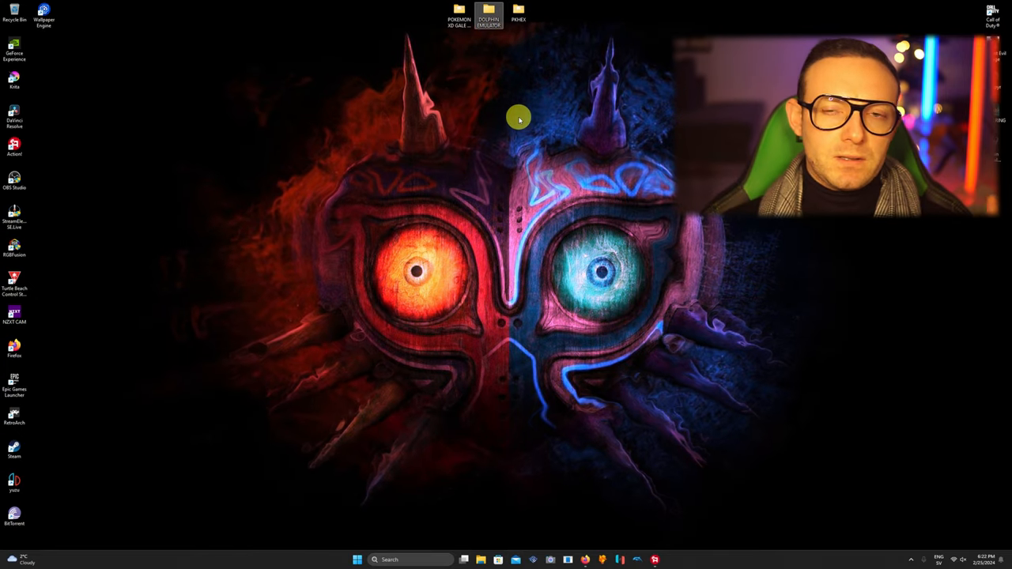
mouse_move(510, 90)
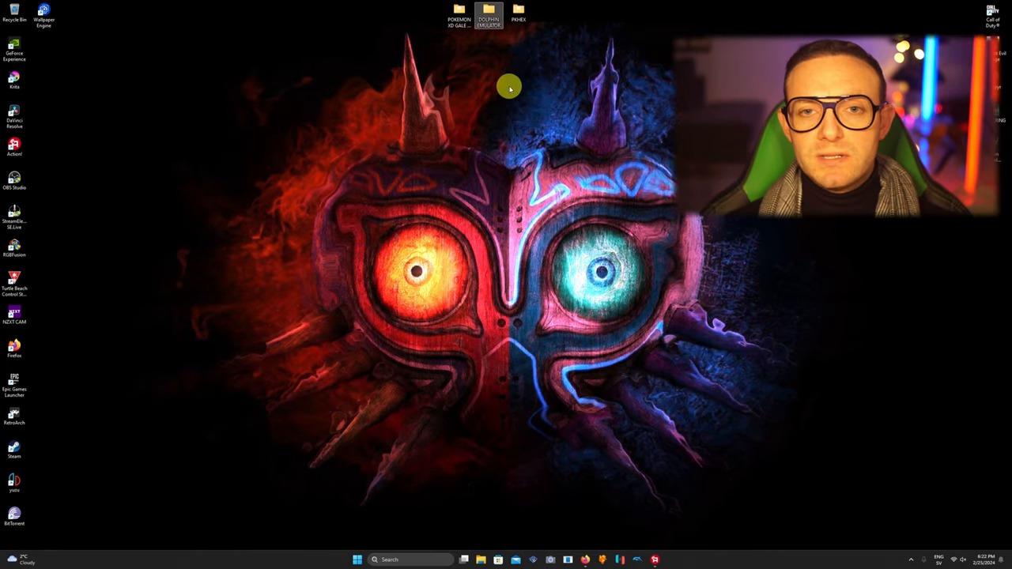
Launch PKHeX from the desktop folder and load the Pokémon XD .gci save into it
click(455, 16)
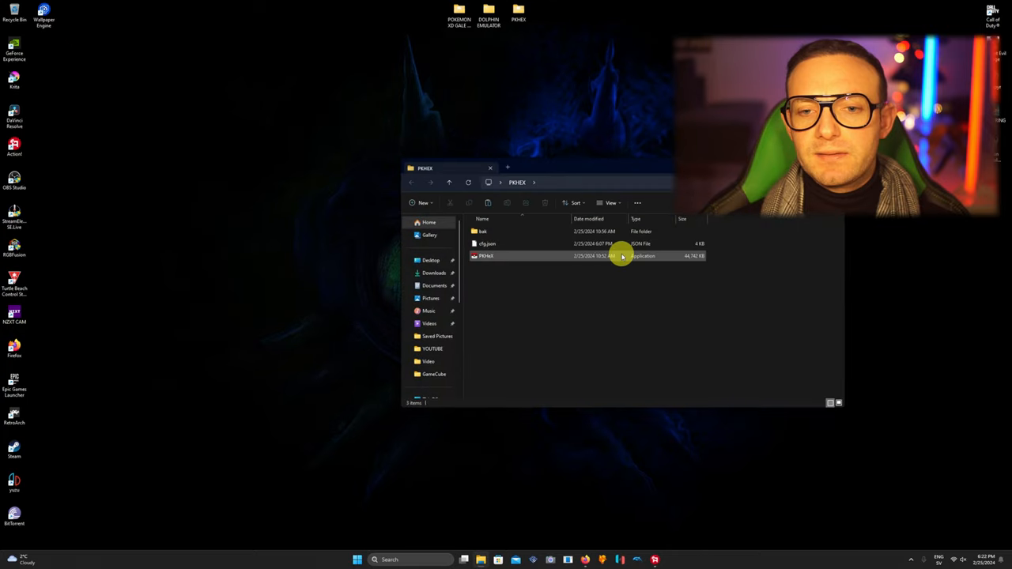
double_click(487, 256)
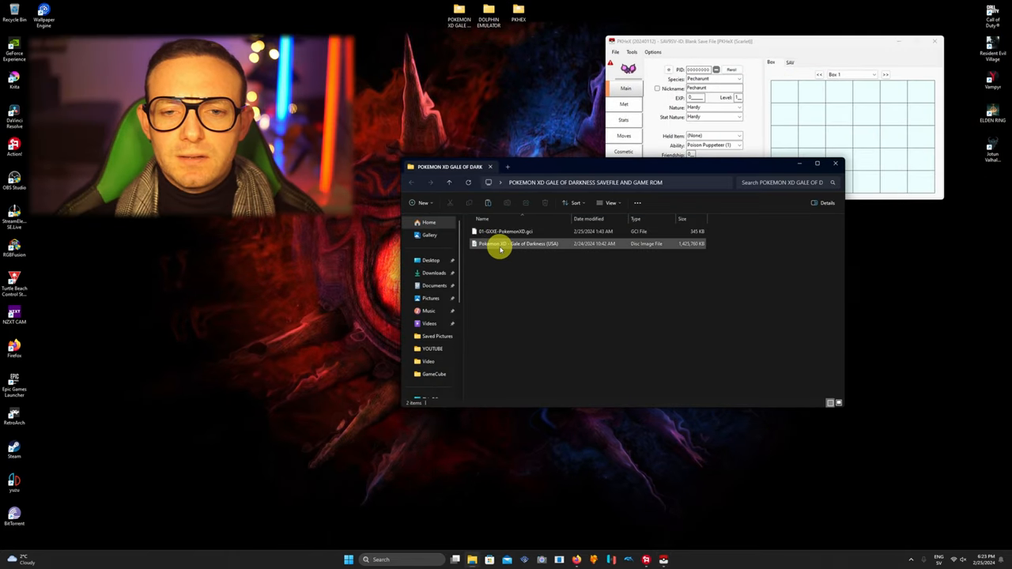
click(503, 231)
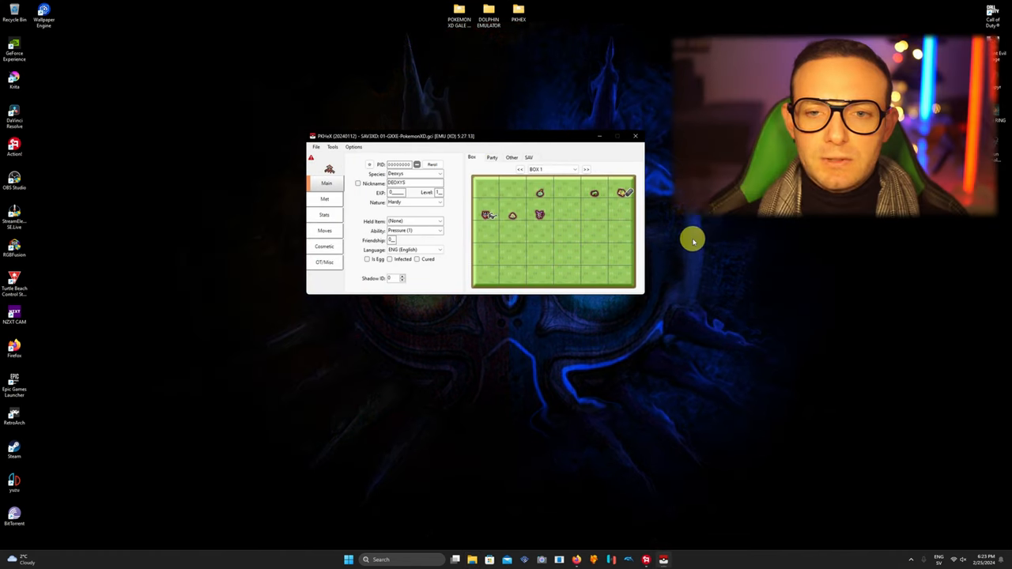
Show the save's six-Pokémon party and load the first party Pokémon into the editor
right_click(499, 196)
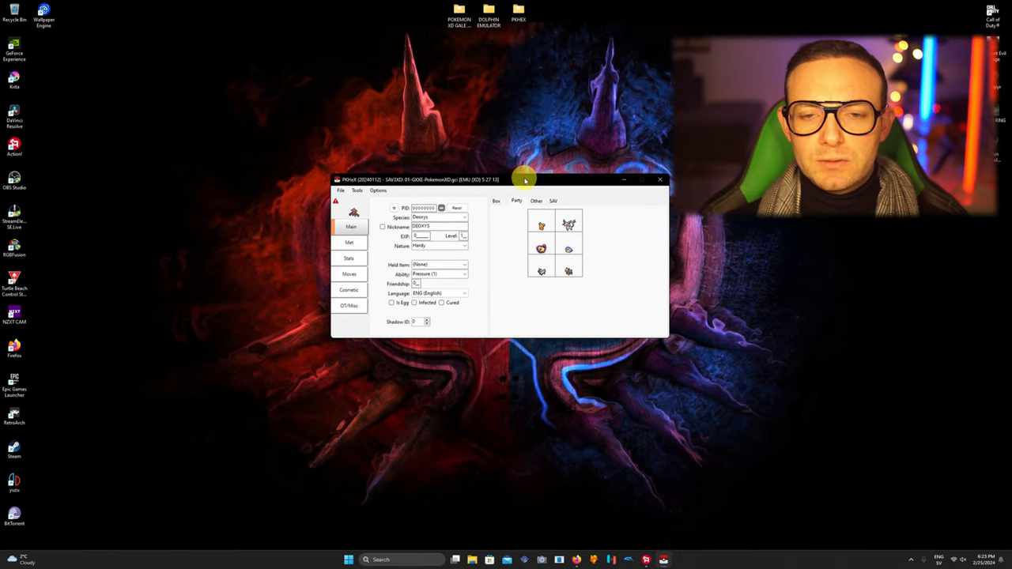
mouse_move(654, 246)
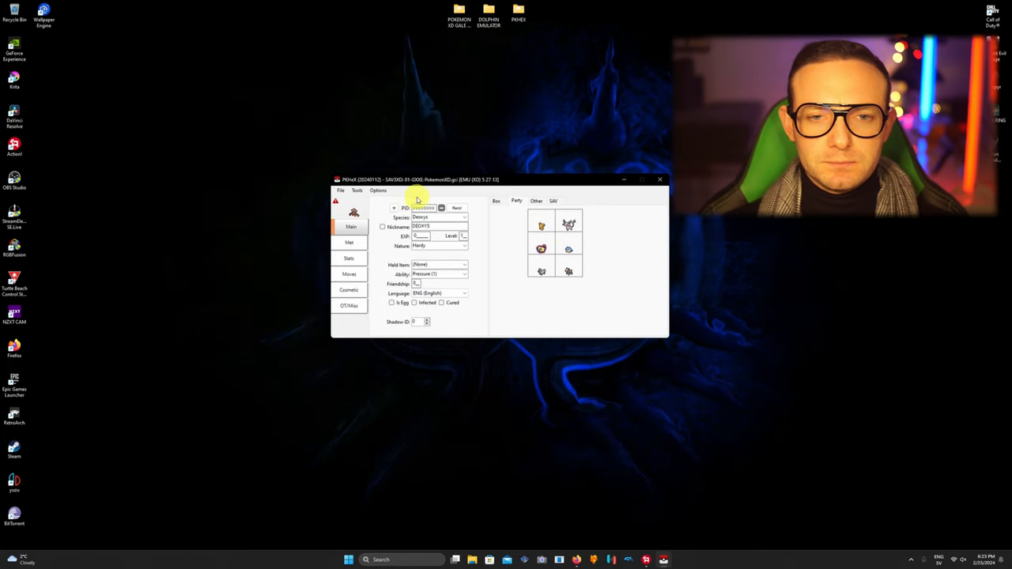
right_click(565, 225)
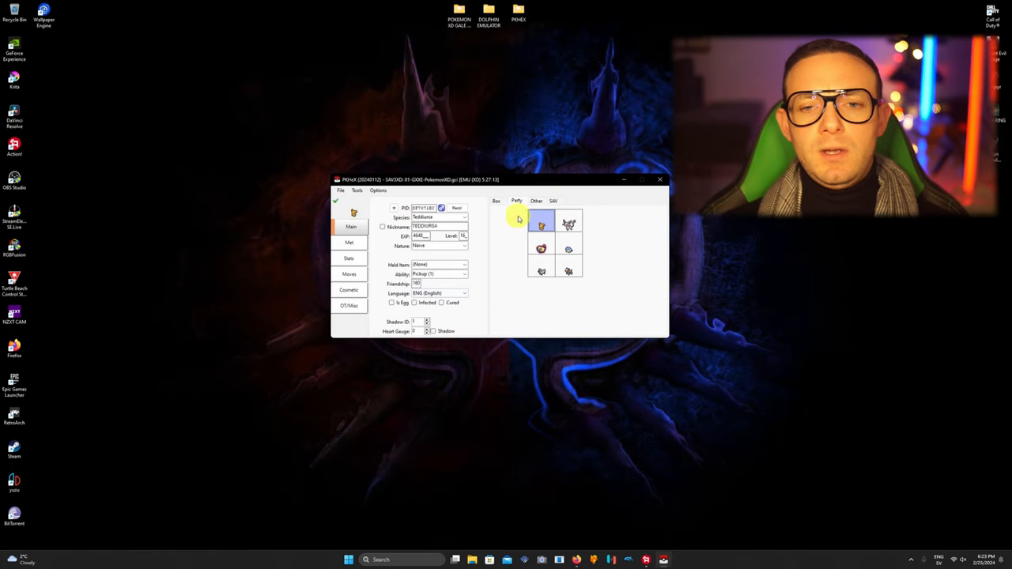
click(501, 200)
text(Char)
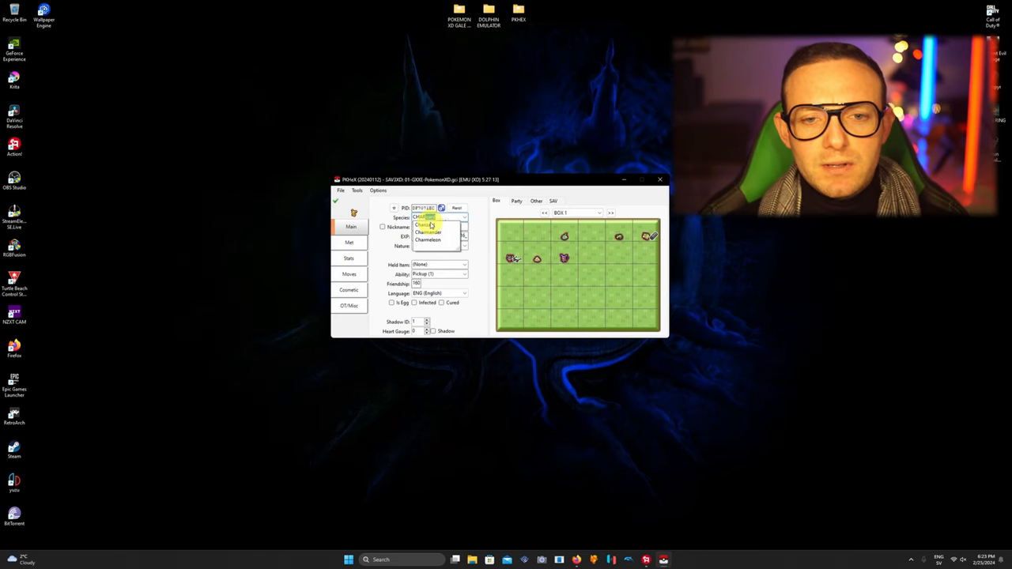
Change the species to Charizard and set its level and nature
click(434, 224)
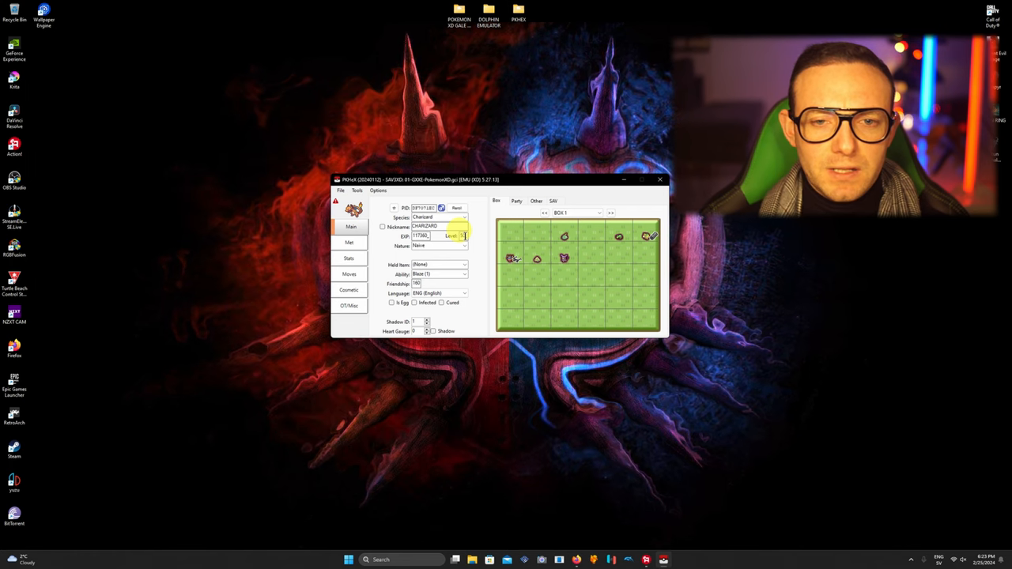
click(465, 246)
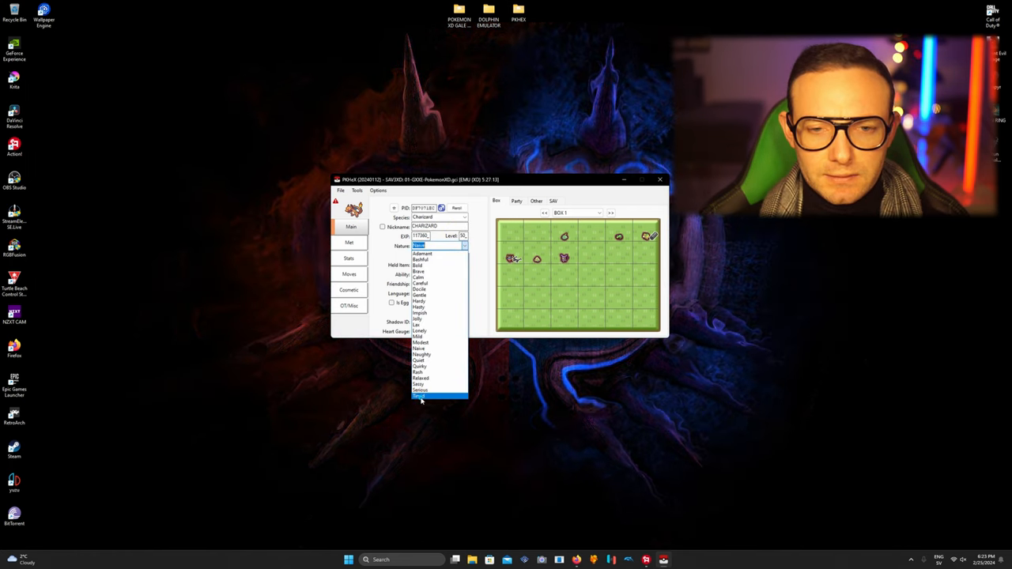
click(436, 401)
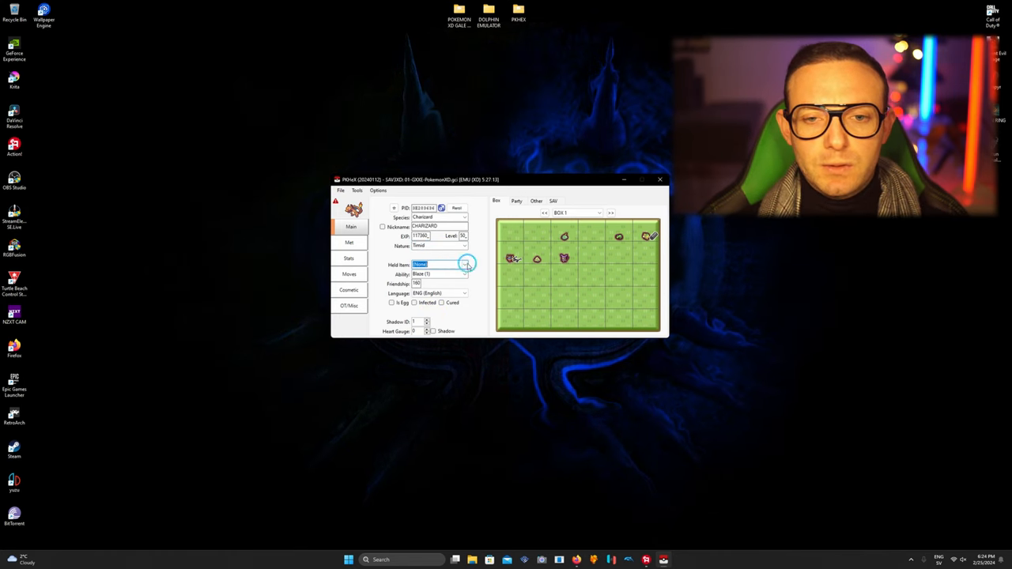
Give Charizard Charcoal to hold and set its ability to Blaze
click(463, 264)
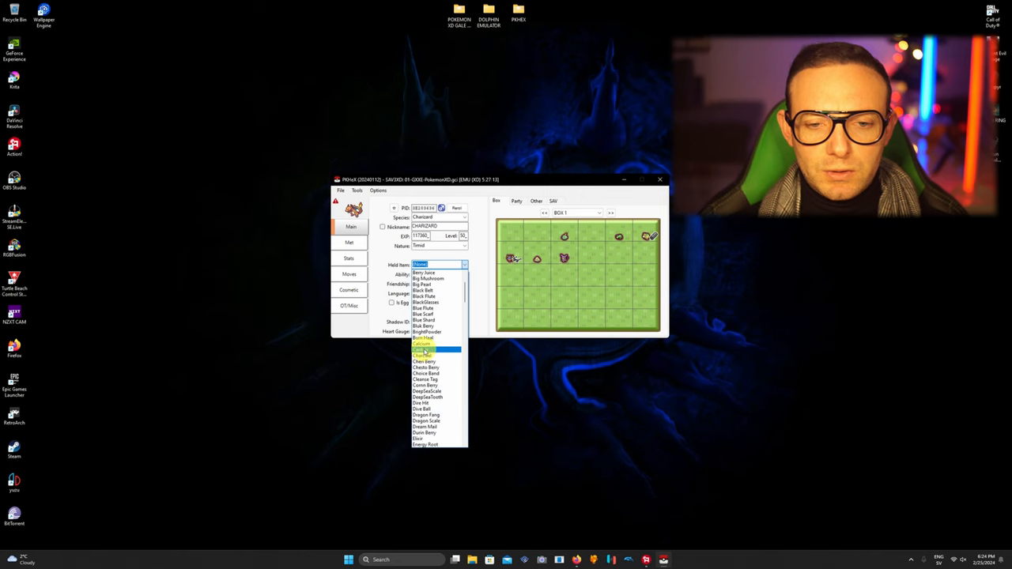
click(433, 354)
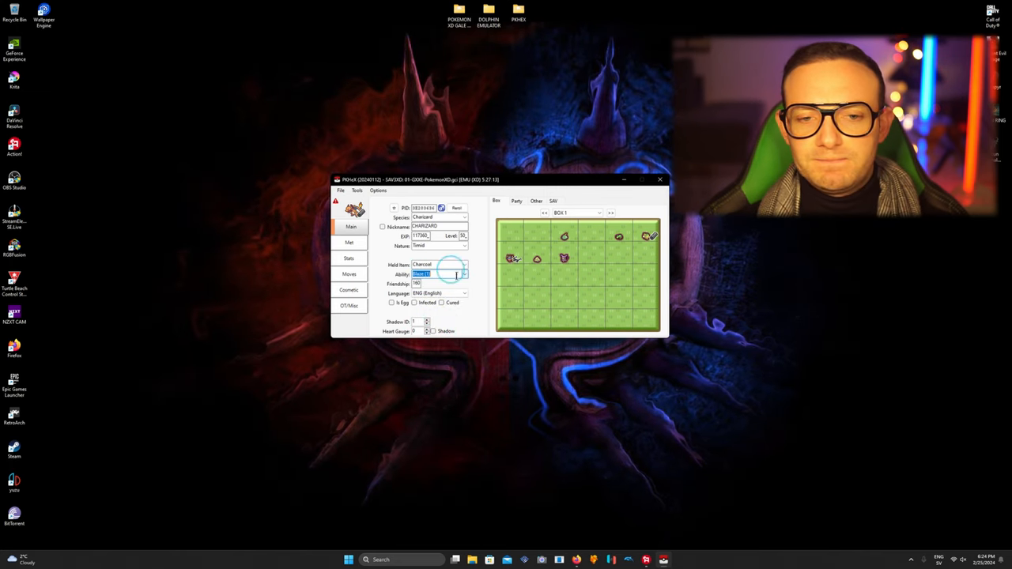
click(463, 274)
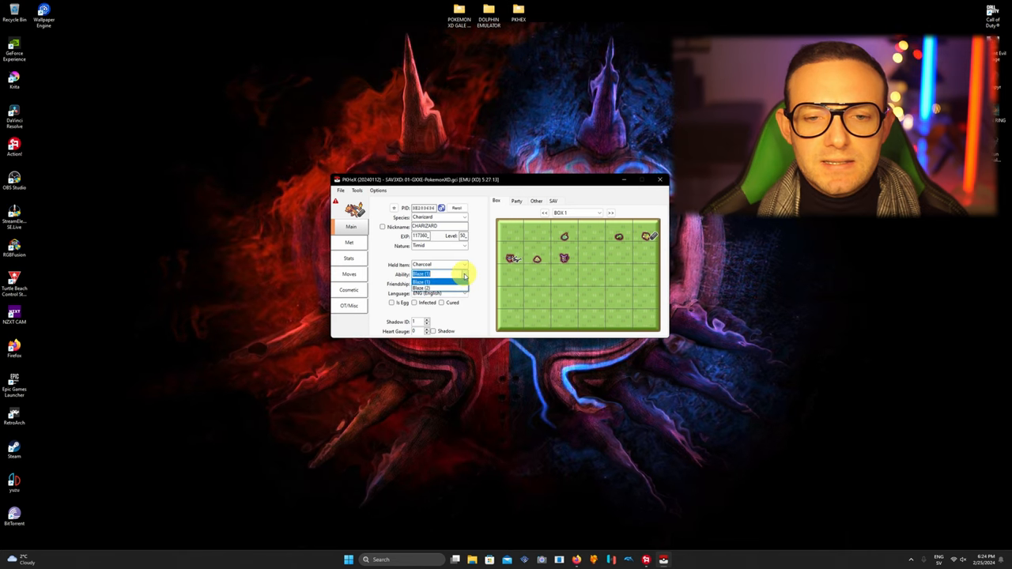
click(433, 274)
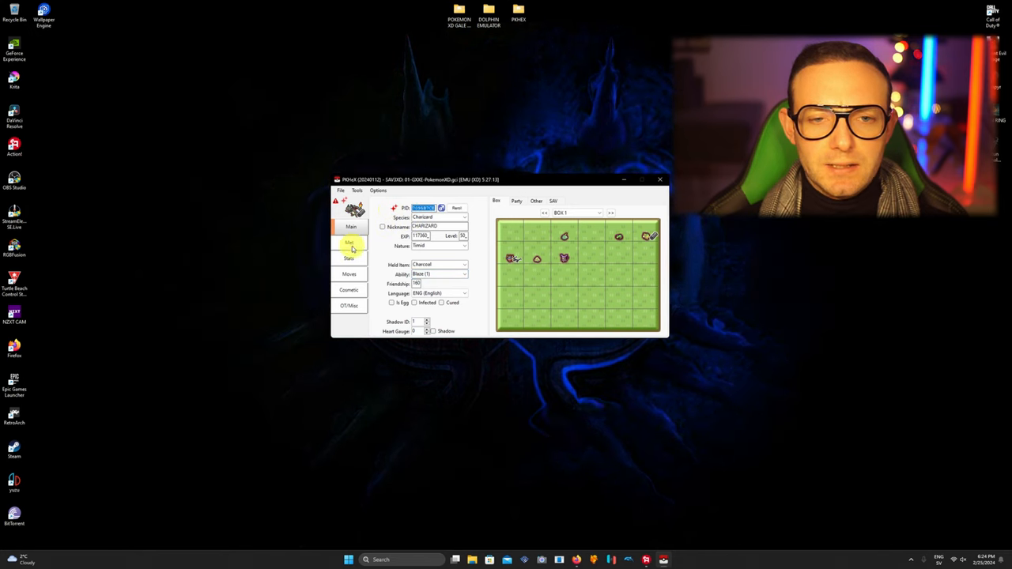
Review Charizard's Met and Stats details, then reach the suggested-moves prompt on Moves
click(348, 242)
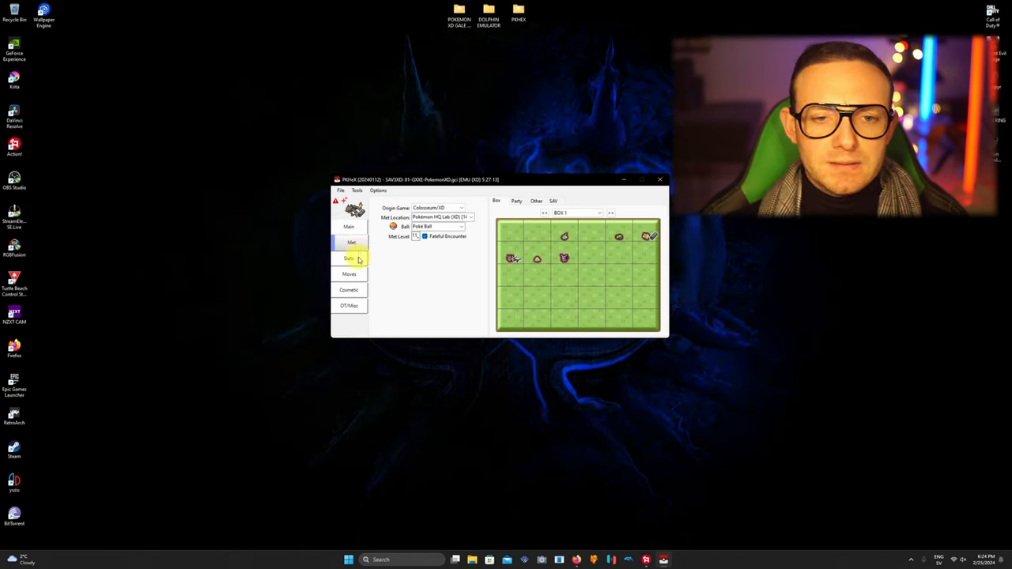
click(348, 259)
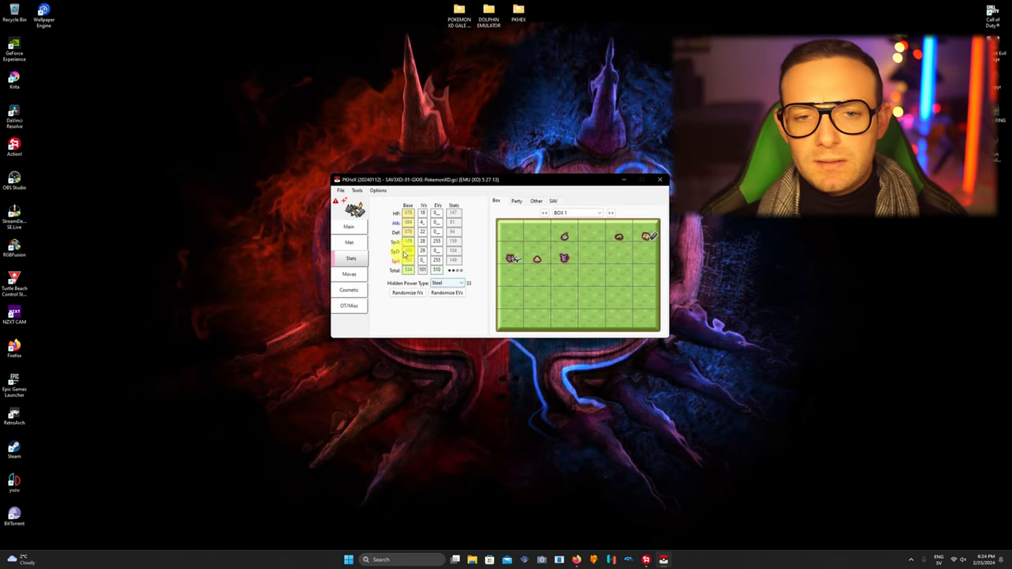
click(349, 275)
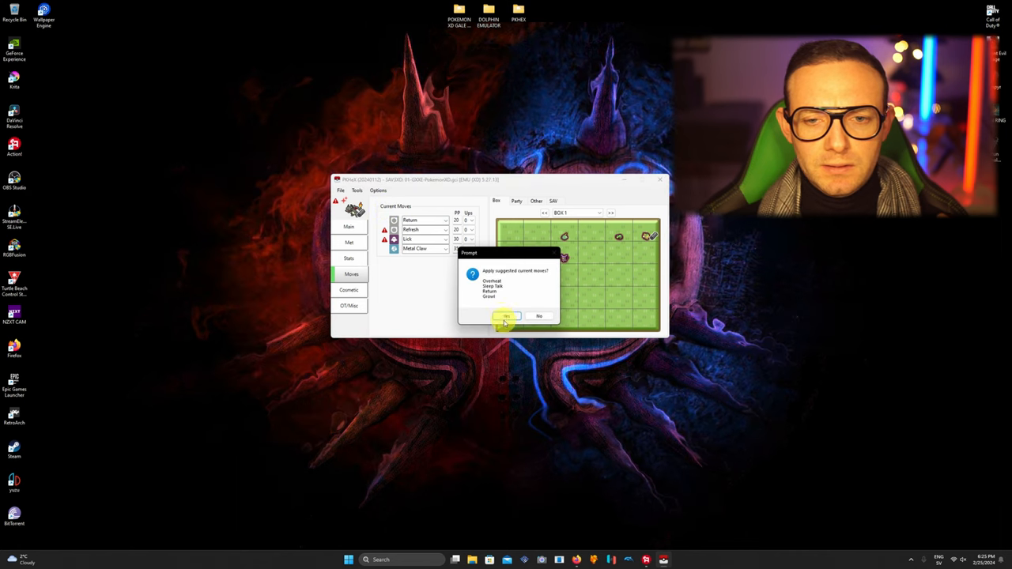
Accept the suggested moveset and choose a different first move
click(506, 316)
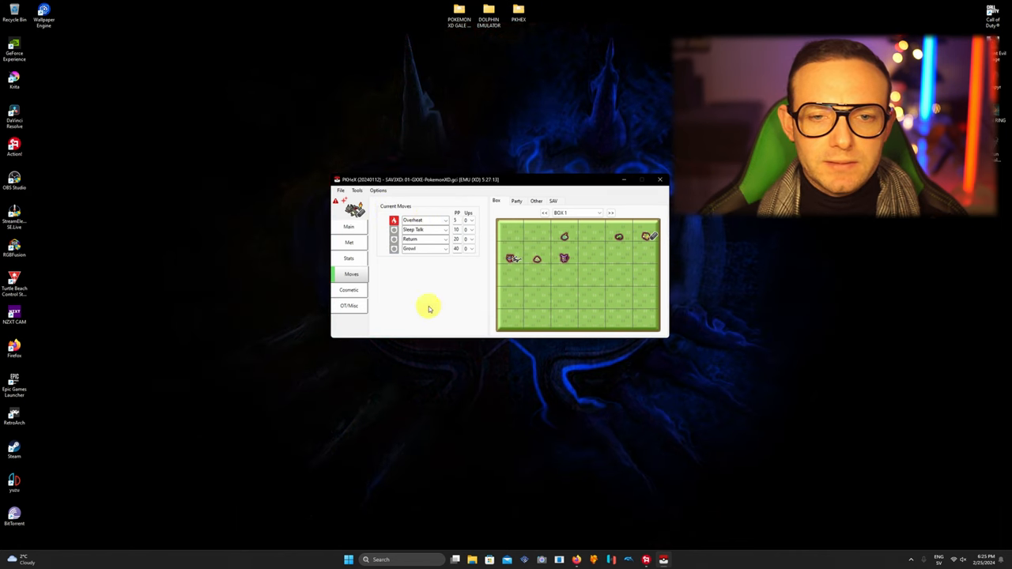
click(421, 220)
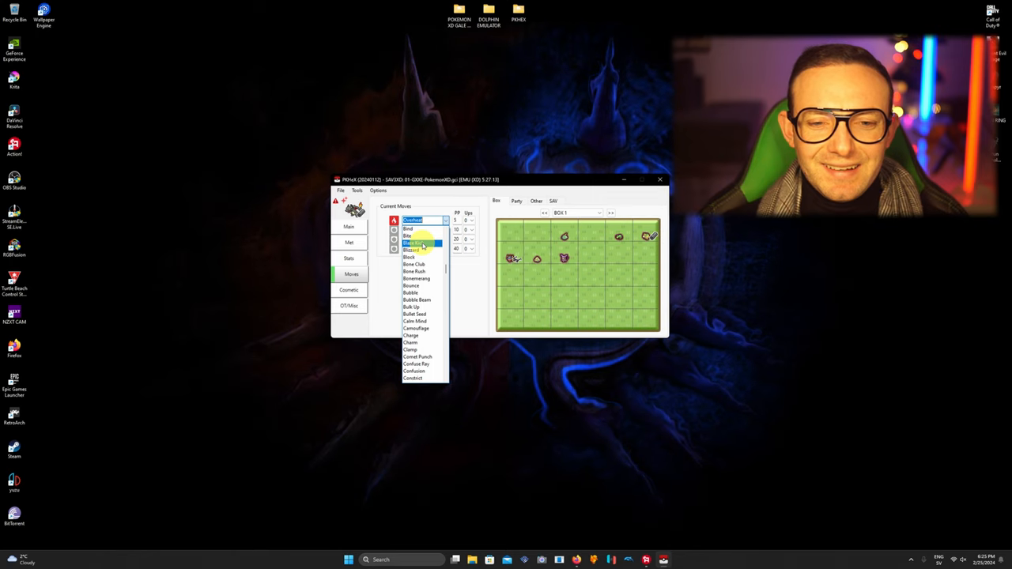
click(412, 244)
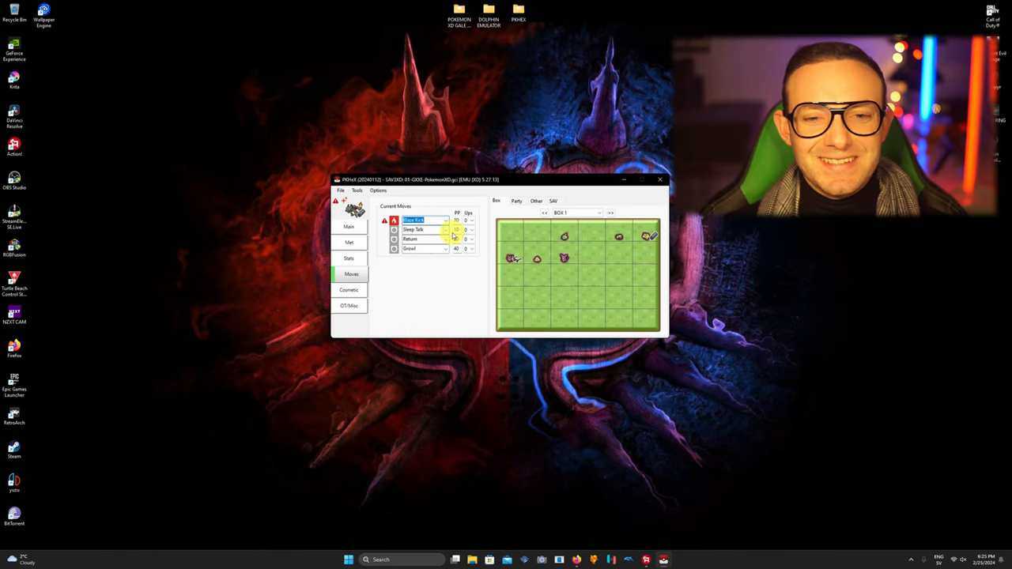
Replace the third and fourth moves, ending with Blaze Kick and Flamethrower in the set
click(445, 229)
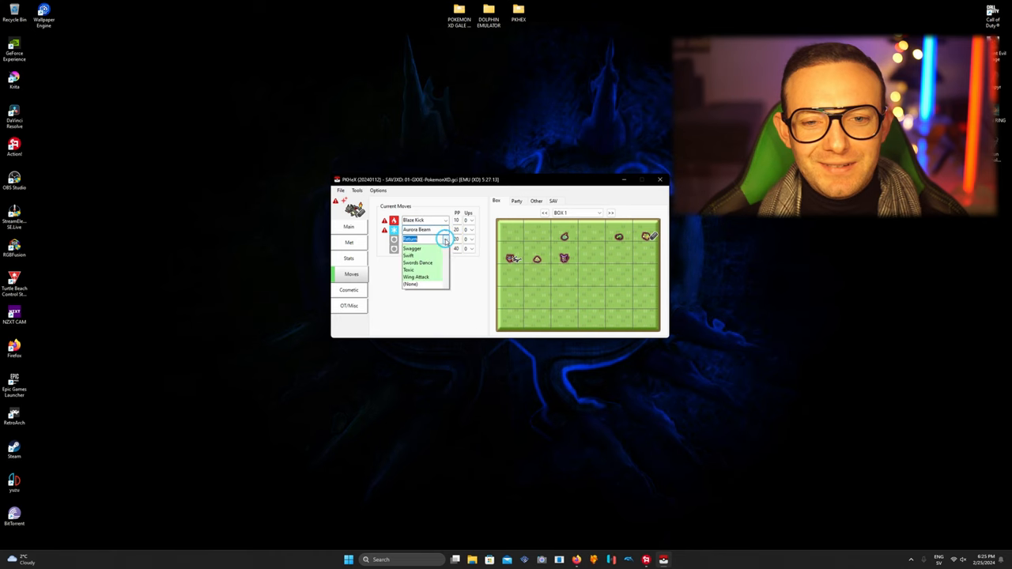
click(443, 238)
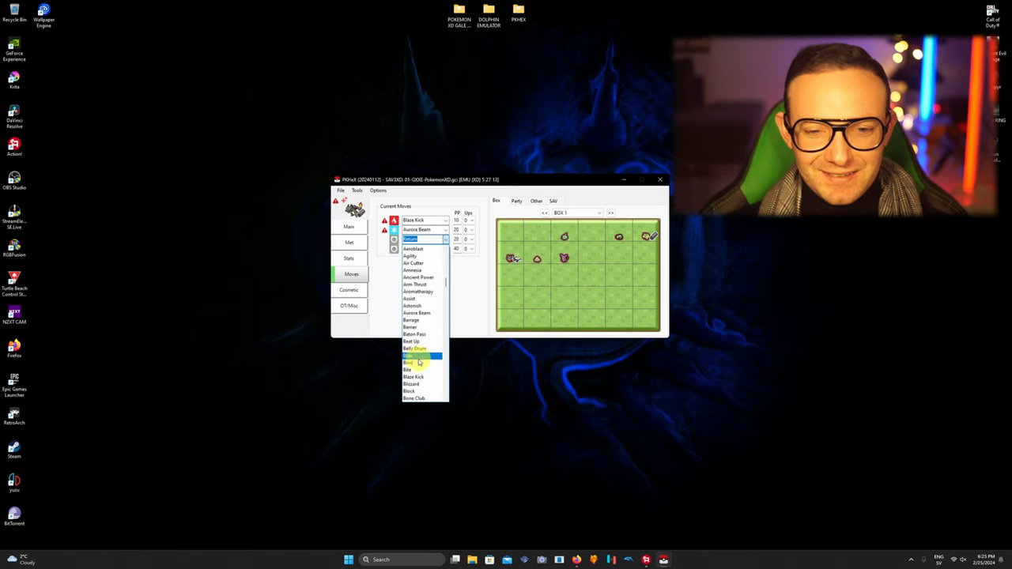
scroll(down, 3)
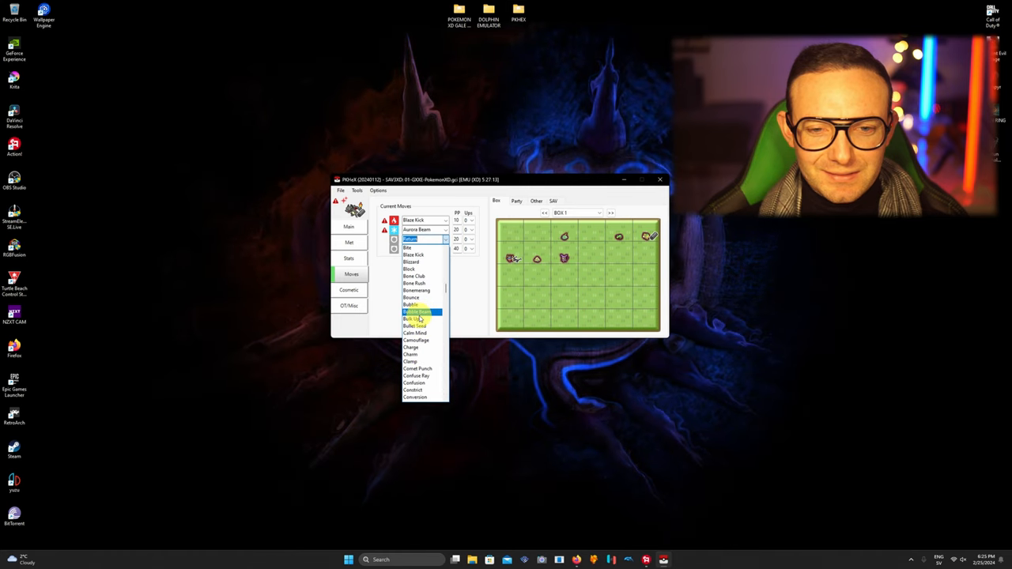
click(411, 332)
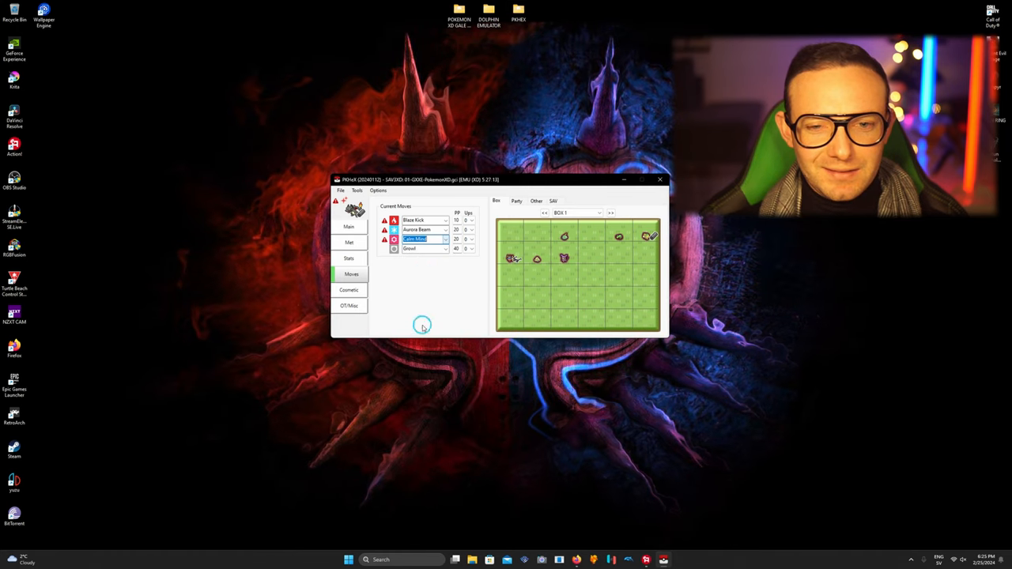
click(443, 250)
text(Fl)
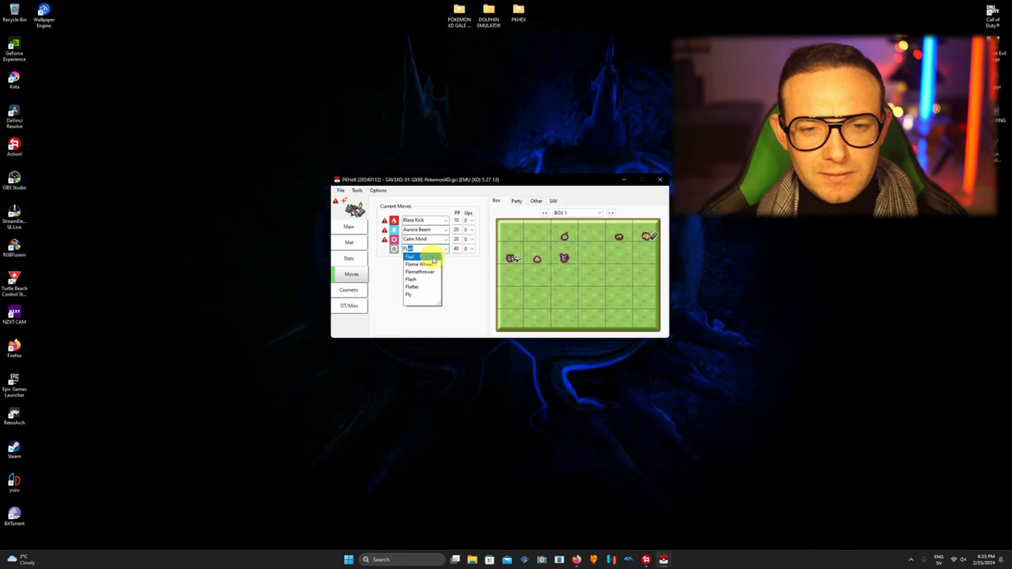
click(418, 272)
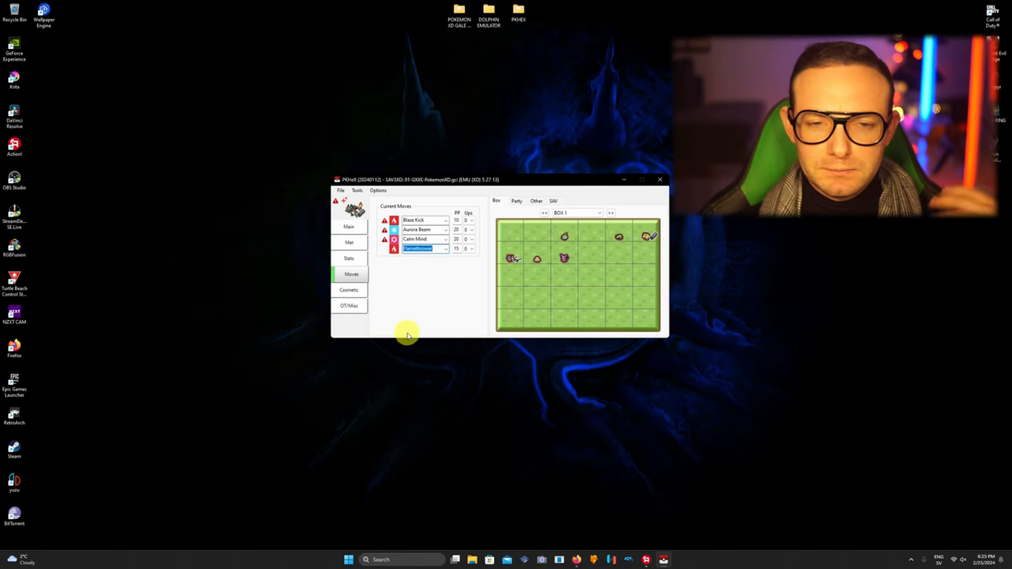
mouse_move(405, 330)
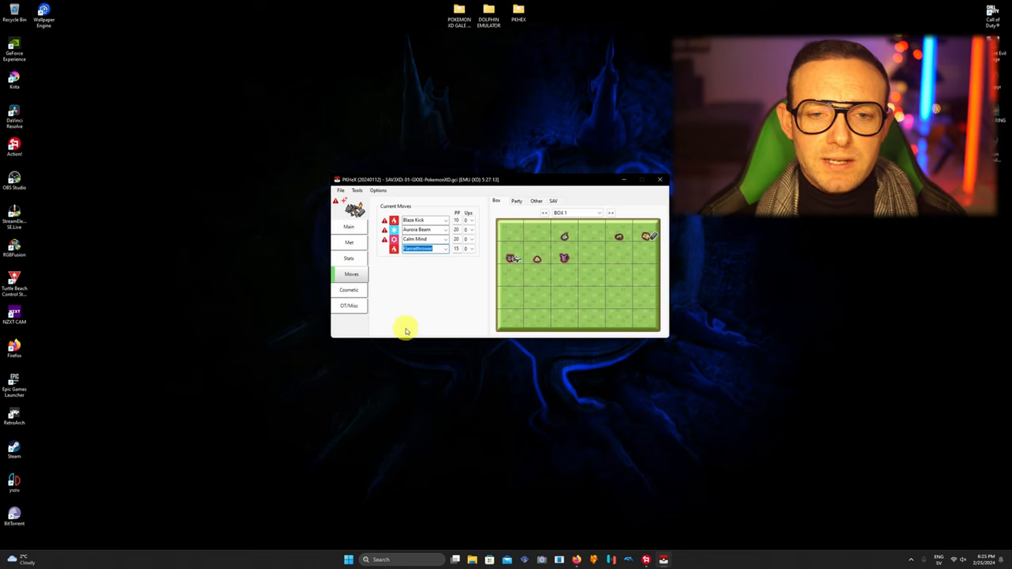
Return to Charizard's main details before placing it in box slot 1
click(349, 307)
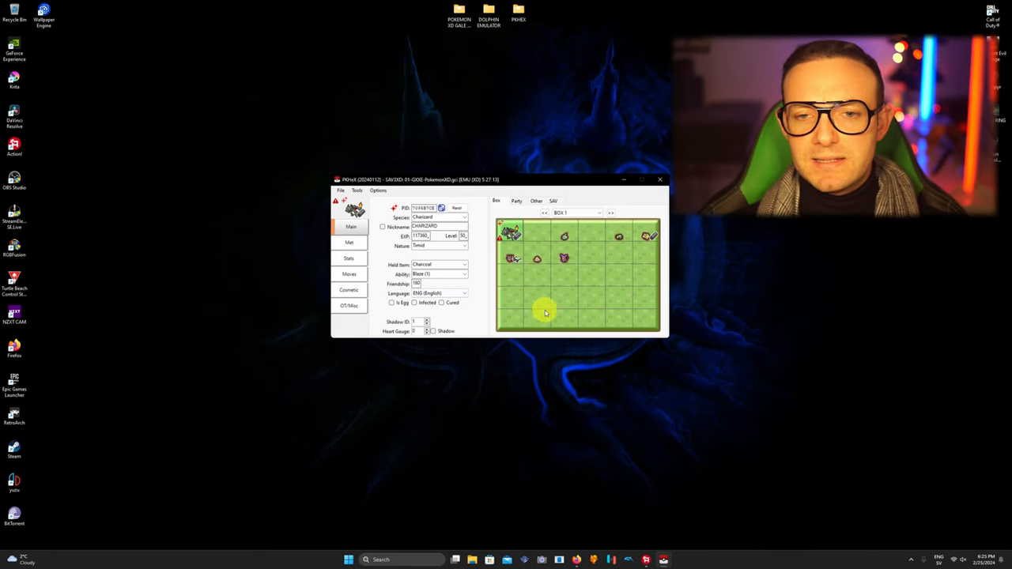
mouse_move(385, 354)
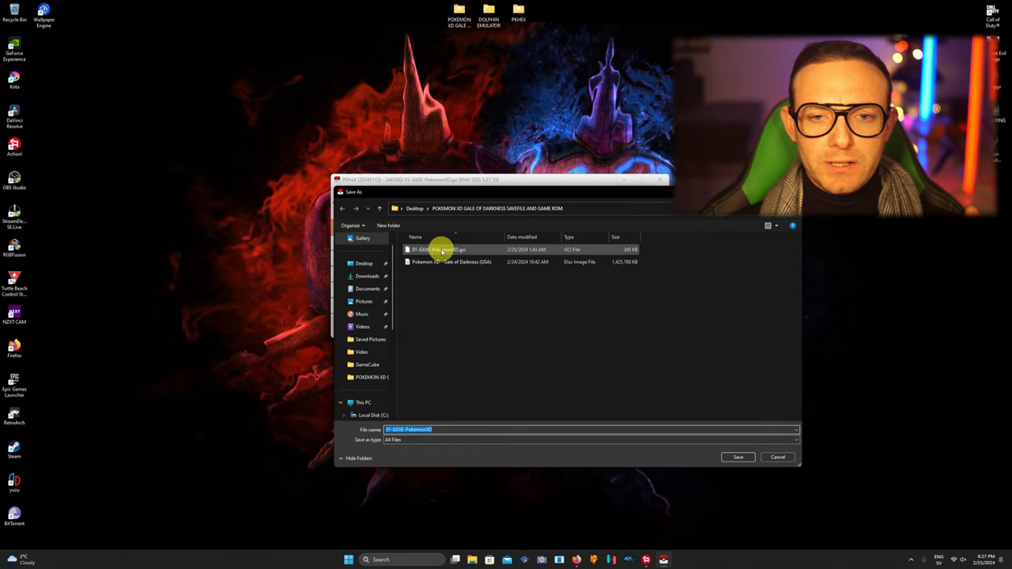
Export the edited save over the existing .gci file, confirm the overwrite, and close PKHeX
click(736, 457)
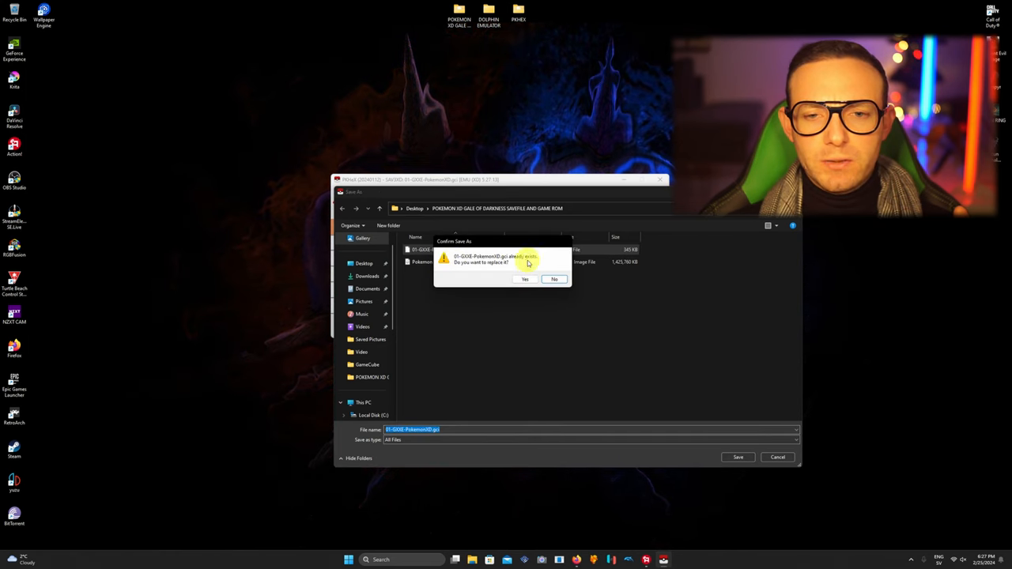
click(525, 279)
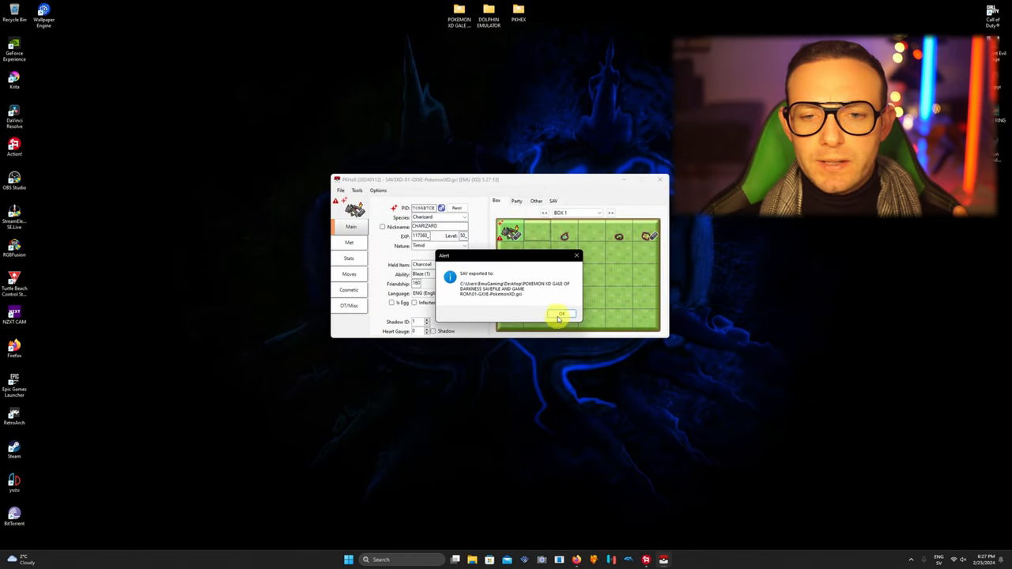
click(558, 314)
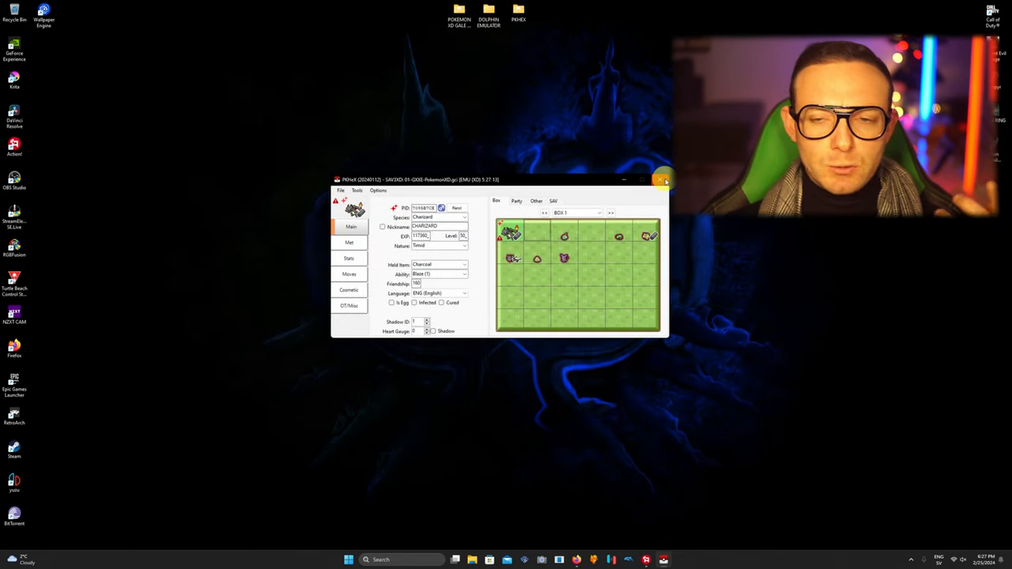
click(658, 181)
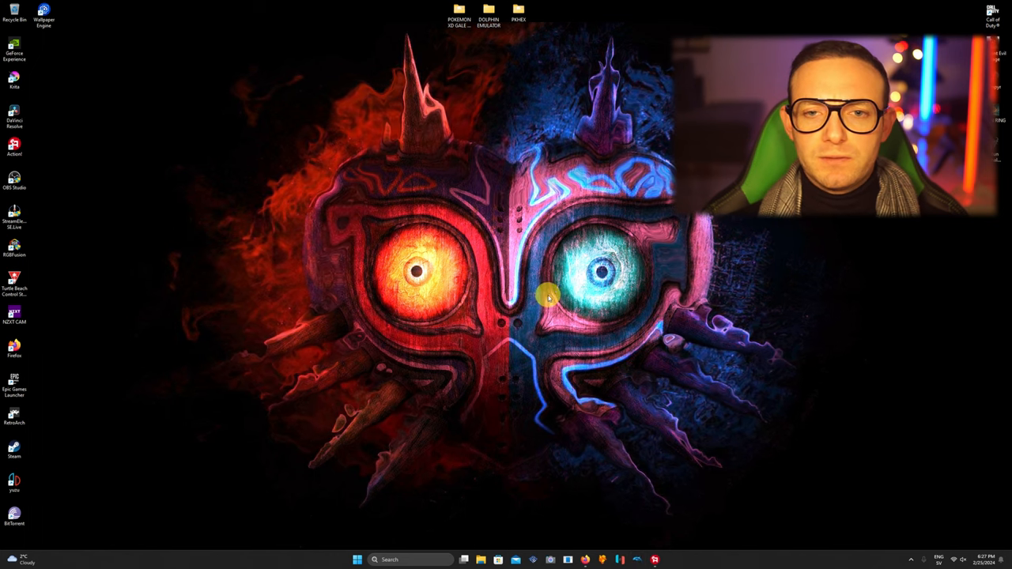
Launch Dolphin, select Pokémon XD and bring up its save folder options
double_click(488, 13)
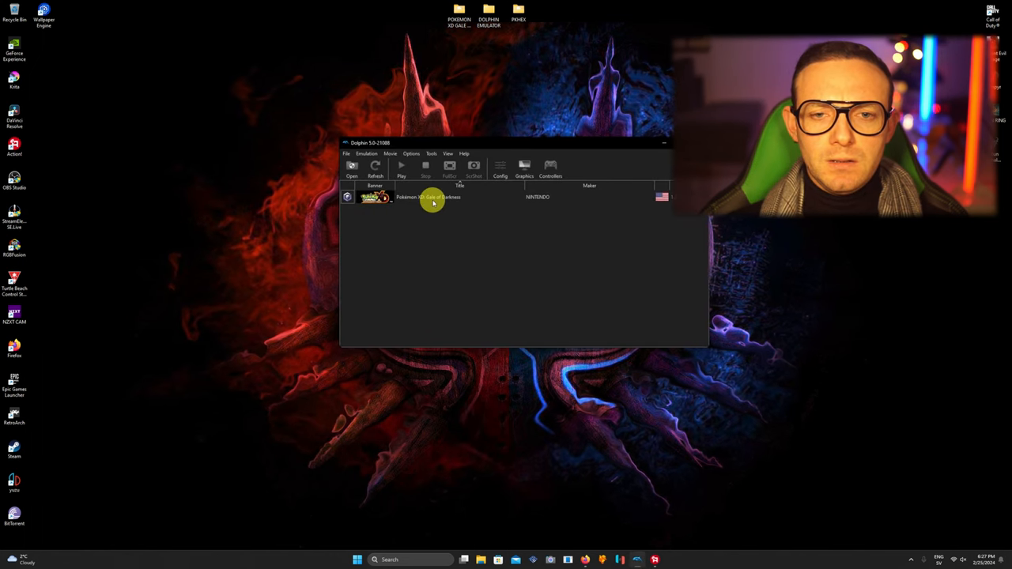
click(439, 199)
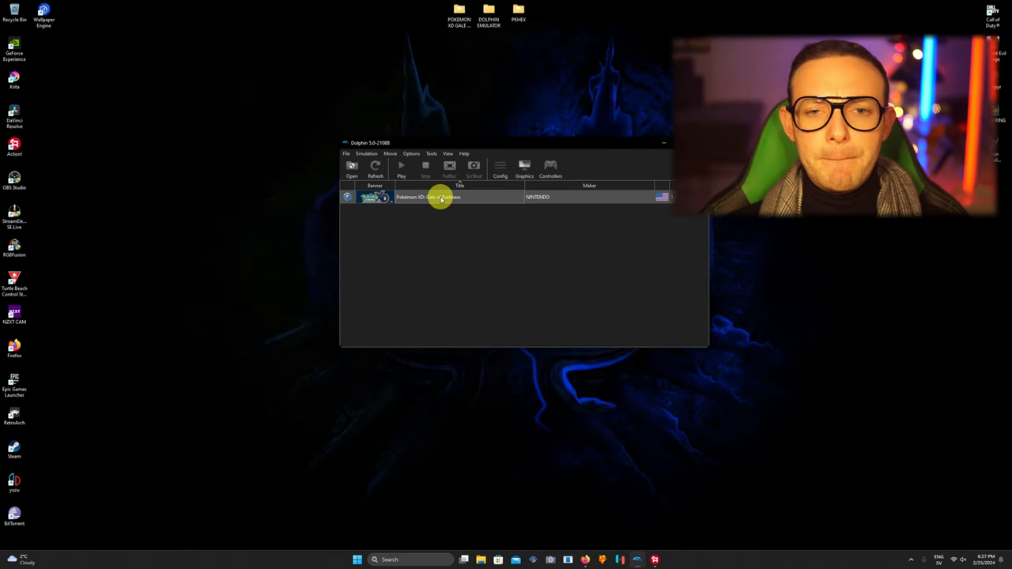
right_click(439, 196)
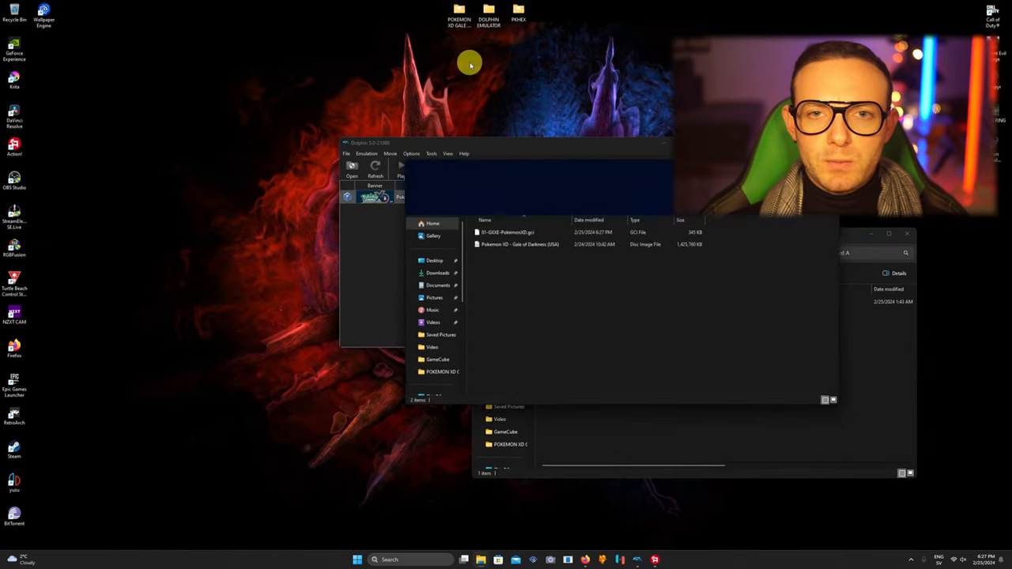
Paste the exported .gci save into Dolphin's GC\USA\Card A folder and return to Dolphin
click(509, 231)
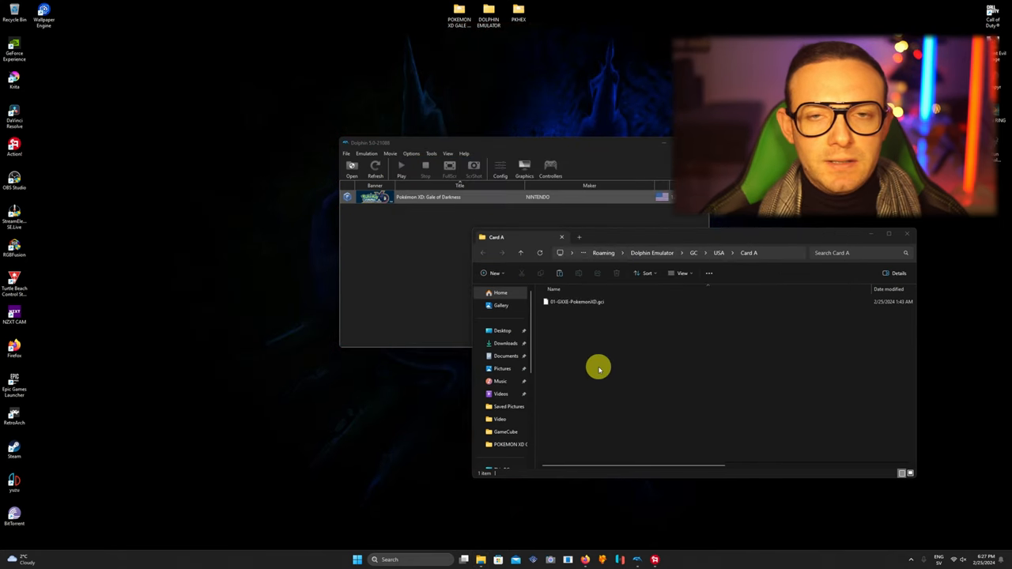
right_click(599, 370)
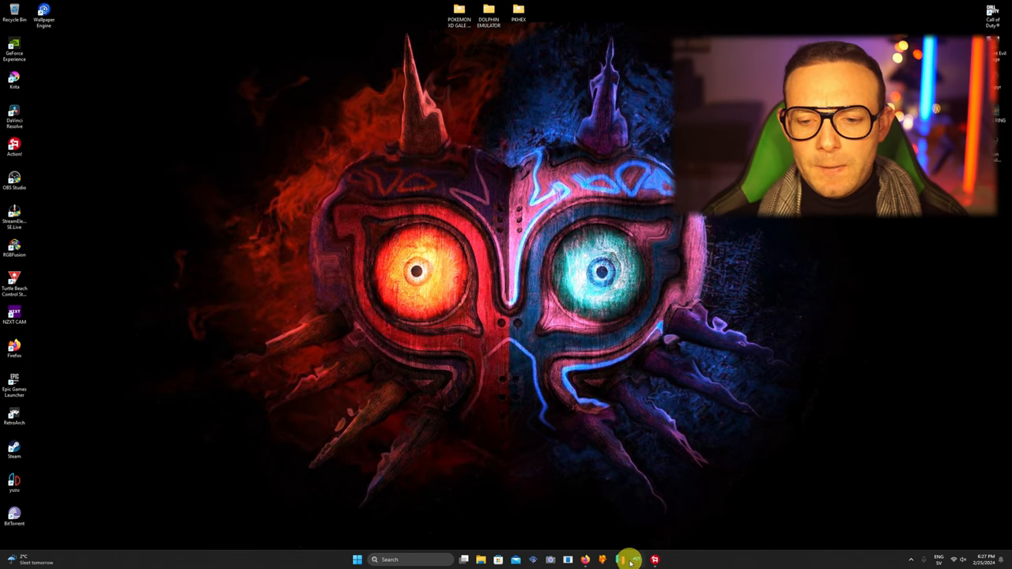
click(628, 559)
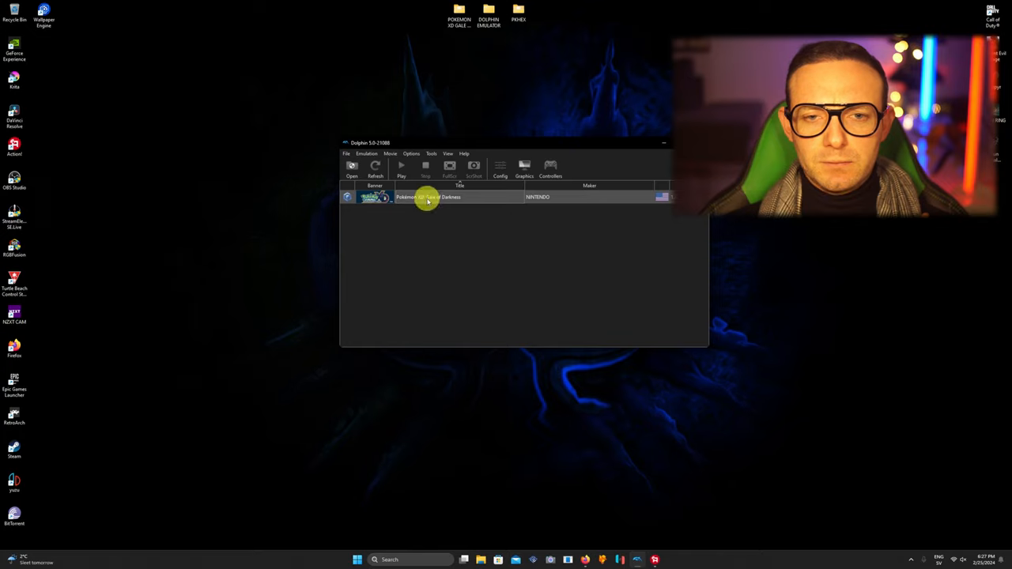
double_click(427, 196)
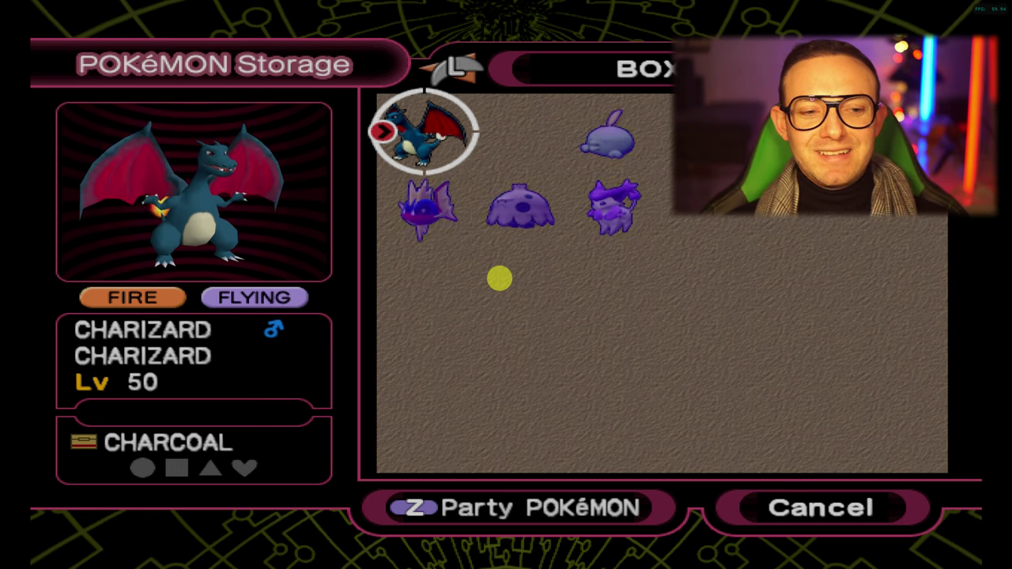
Withdraw Charizard from the PC box into the party and leave storage
click(418, 141)
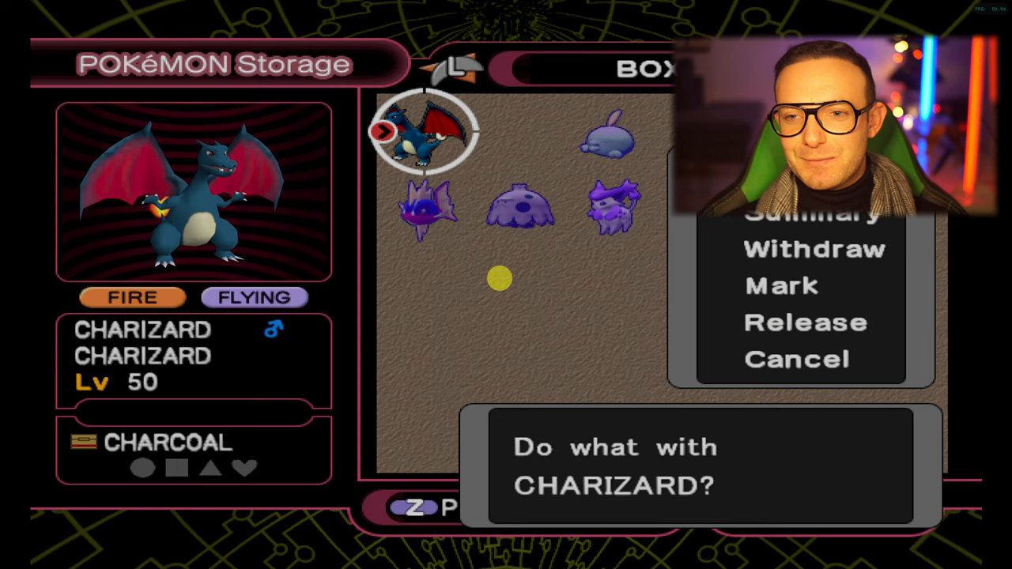
click(812, 249)
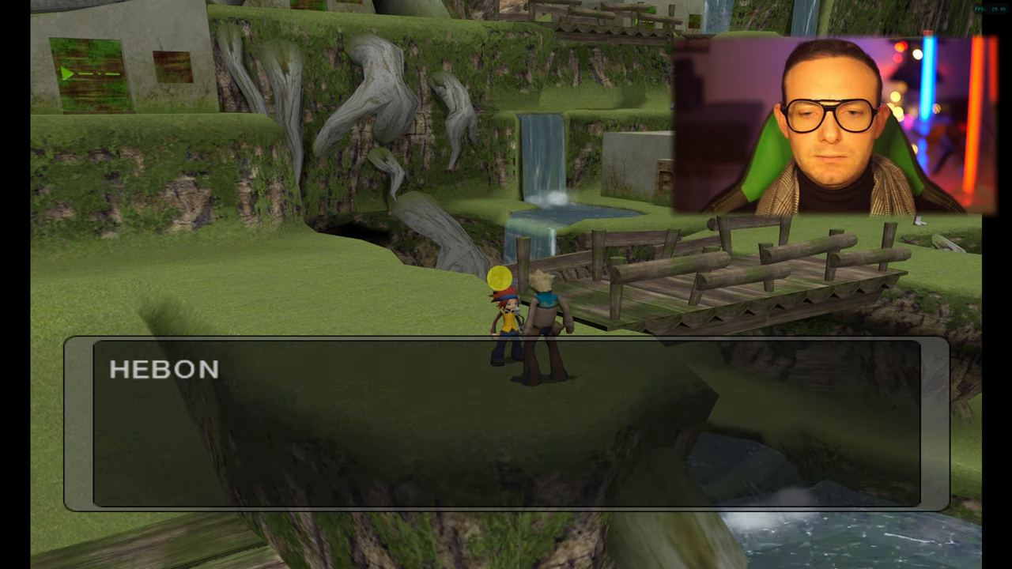
Advance Rider Hebon's dialogue into the battle where Dustox and Beautifly appear
key(Enter)
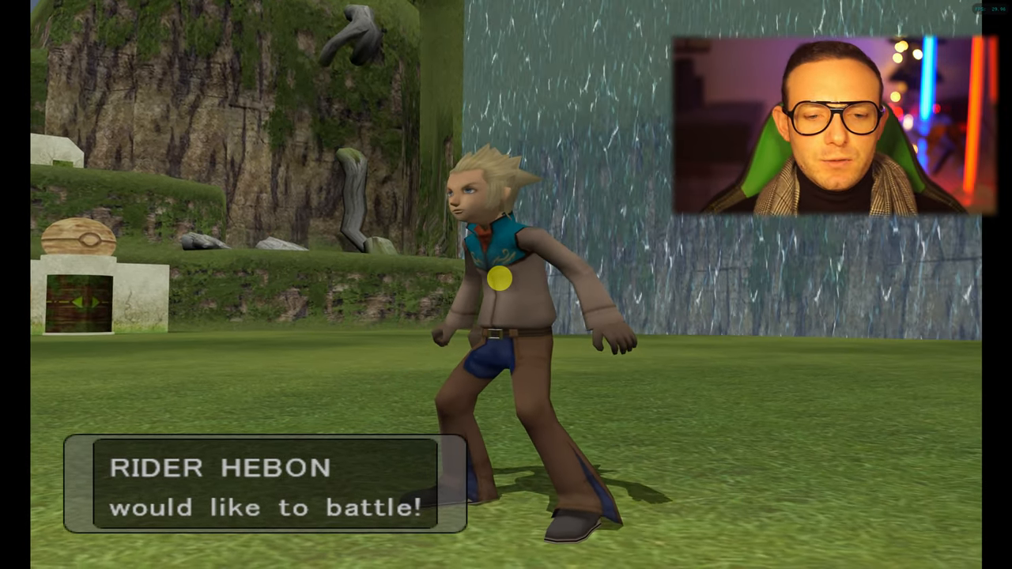
key(Enter)
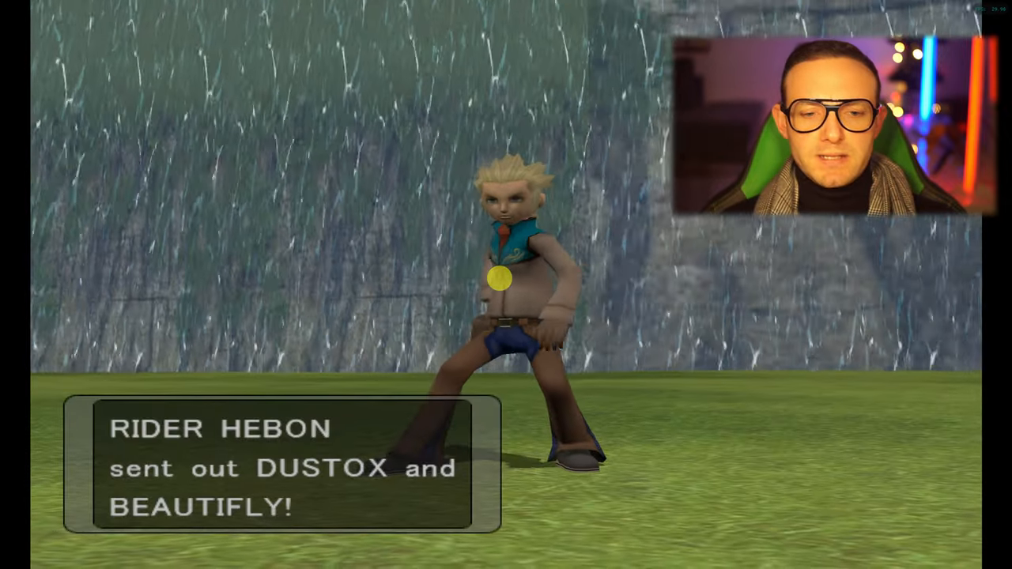